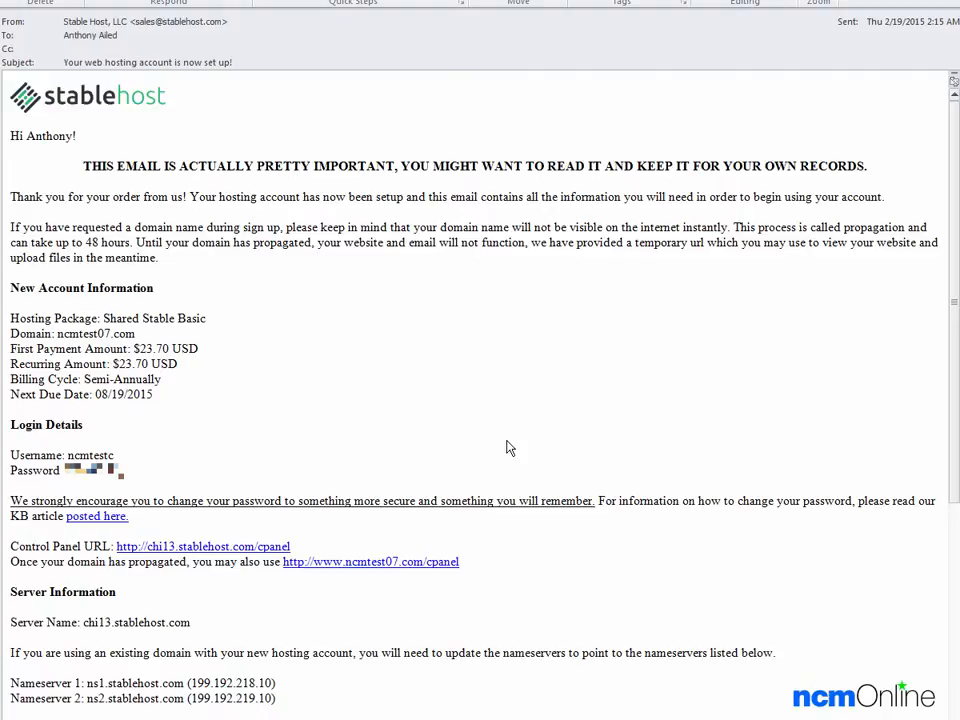
{"action": "mouse_move", "coordinate": [425, 555]}
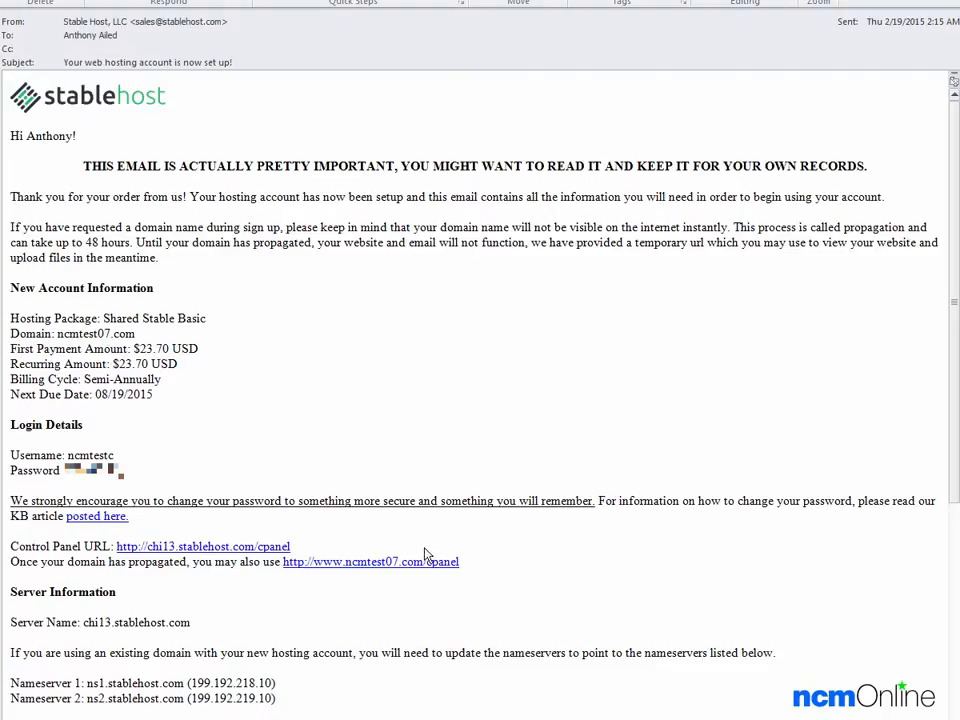
Follow the StableHost email's Control Panel link and log into cPanel with the emailed credentials
{"action": "left_click", "coordinate": [203, 546]}
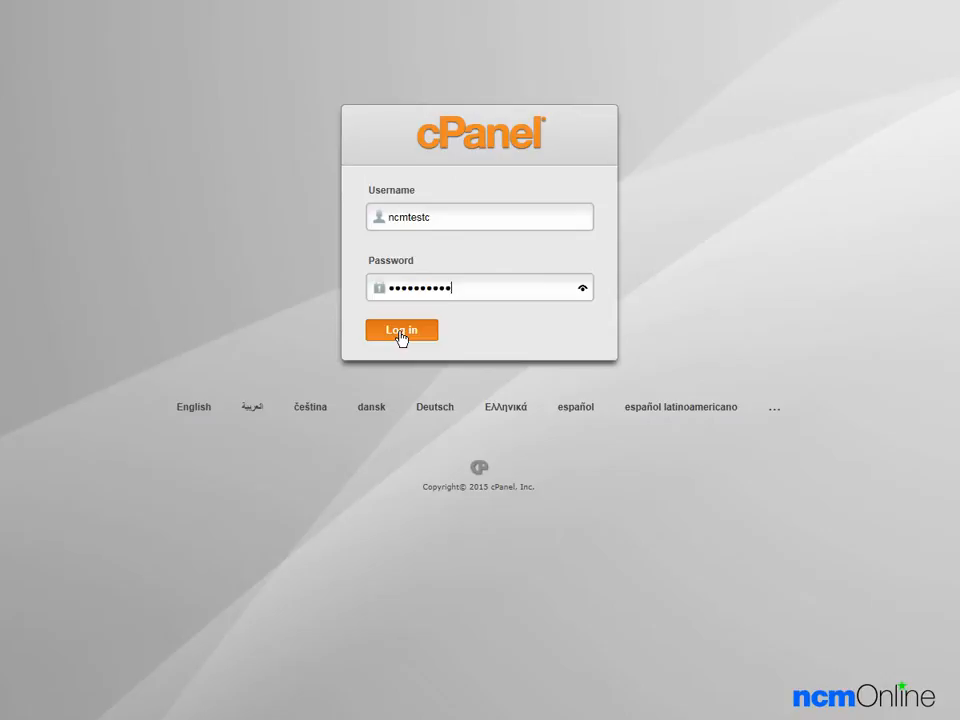
{"action": "left_click", "coordinate": [401, 330]}
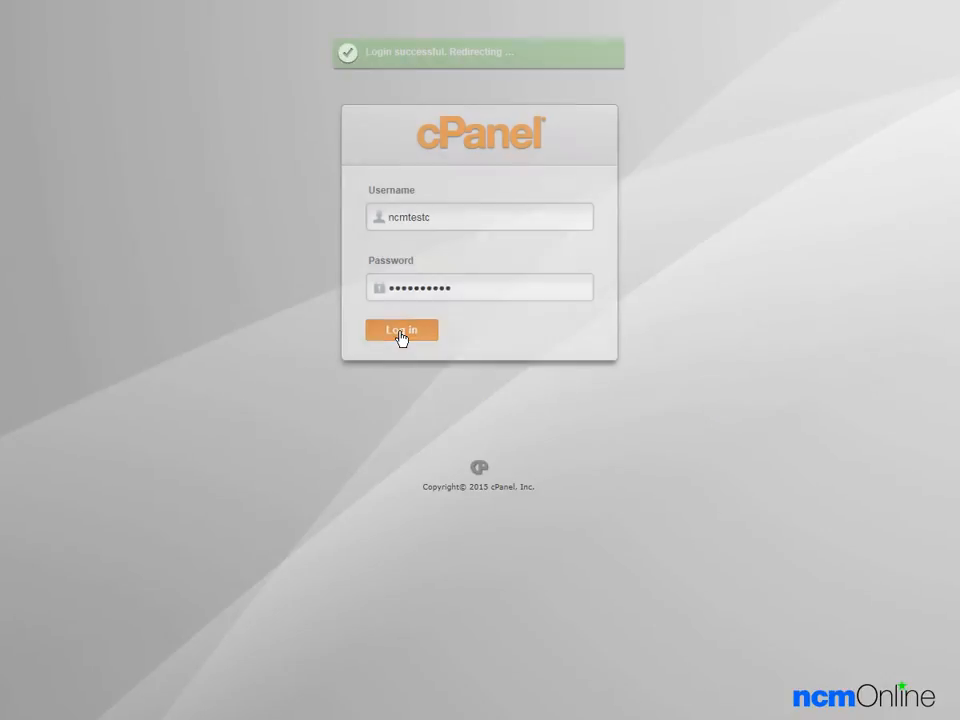
{"action": "left_click", "coordinate": [401, 330]}
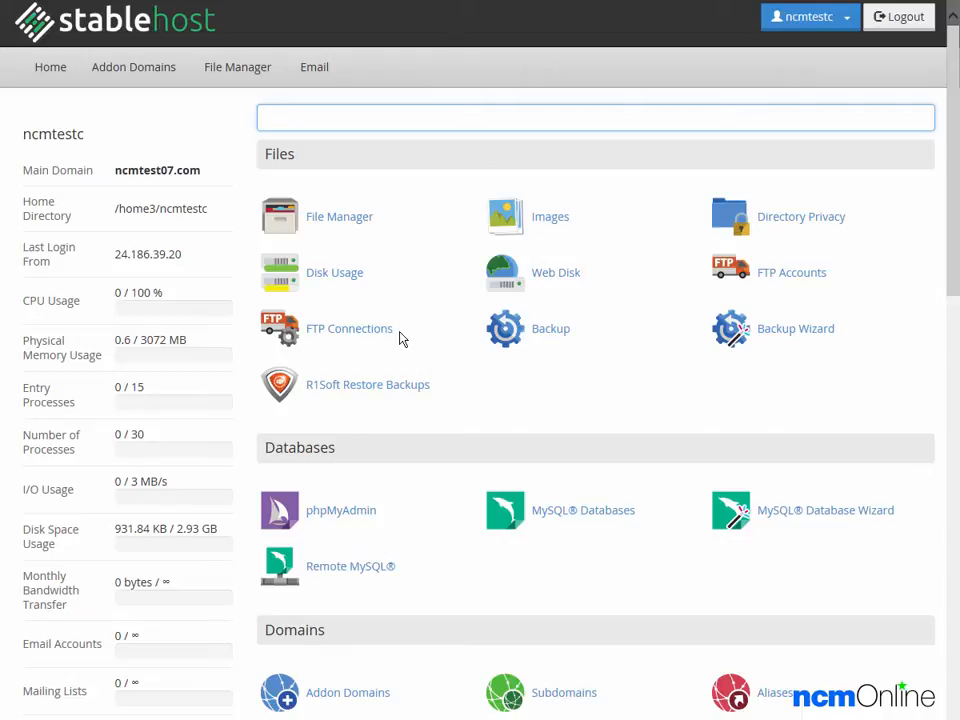
{"action": "mouse_move", "coordinate": [420, 348]}
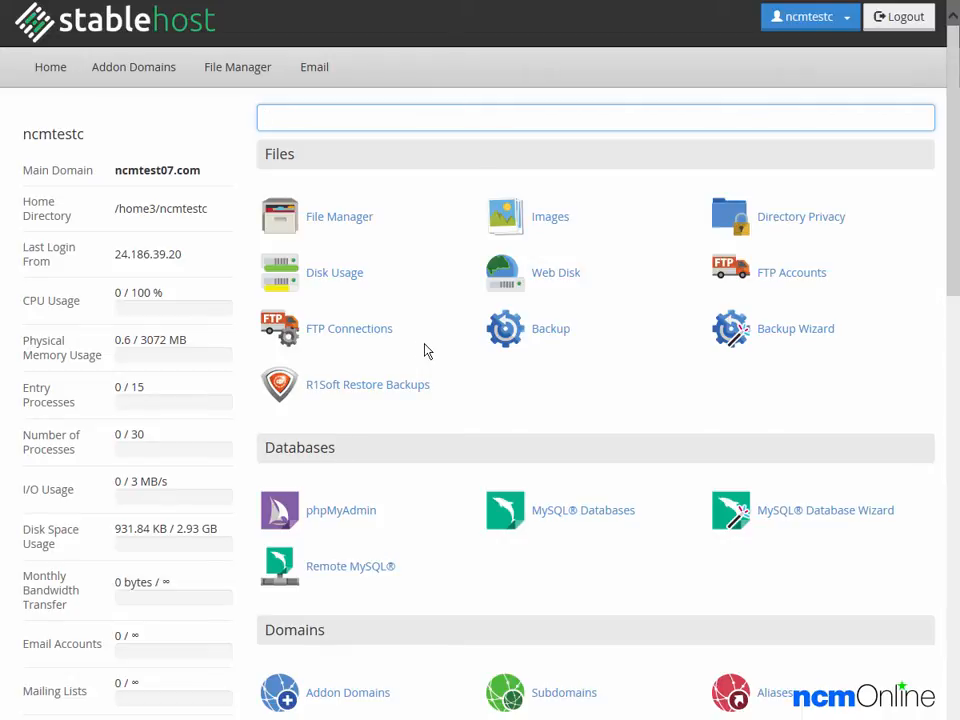
Scroll the cPanel home page down to the Softaculous Apps Installer scripts
{"action": "scroll", "scroll_direction": "down", "scroll_amount": 3}
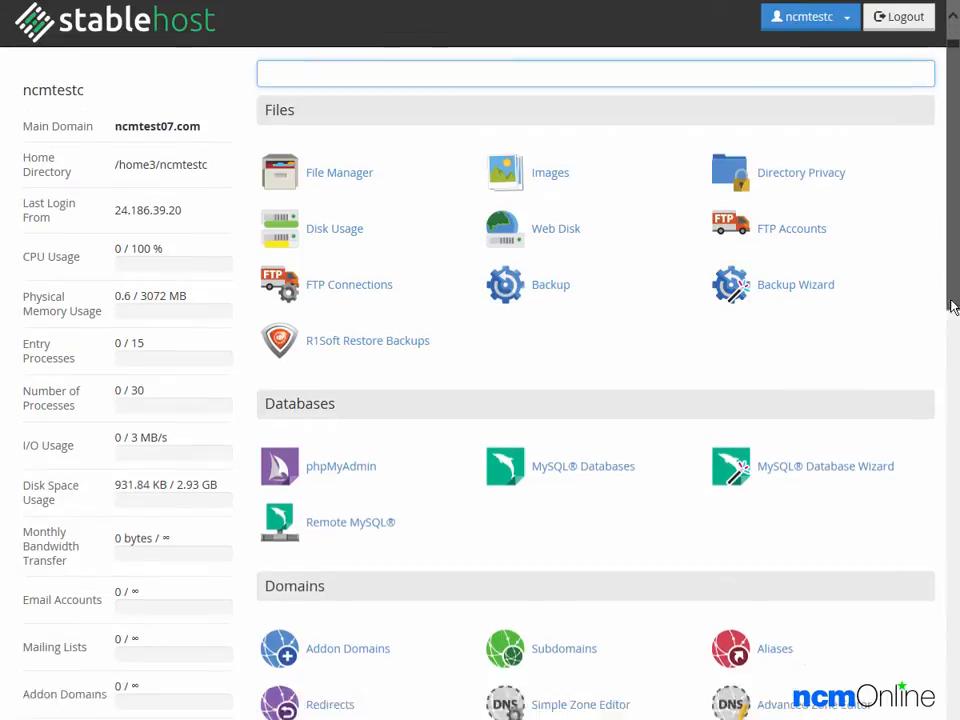
{"action": "scroll", "scroll_direction": "down", "scroll_amount": 3}
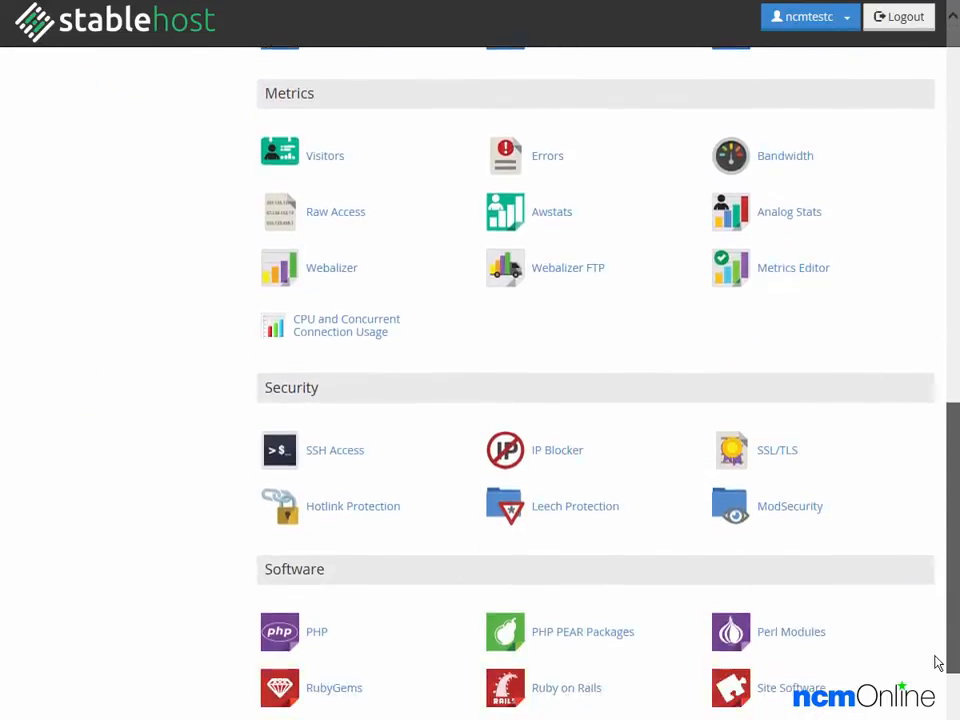
{"action": "scroll", "scroll_direction": "down", "scroll_amount": 3}
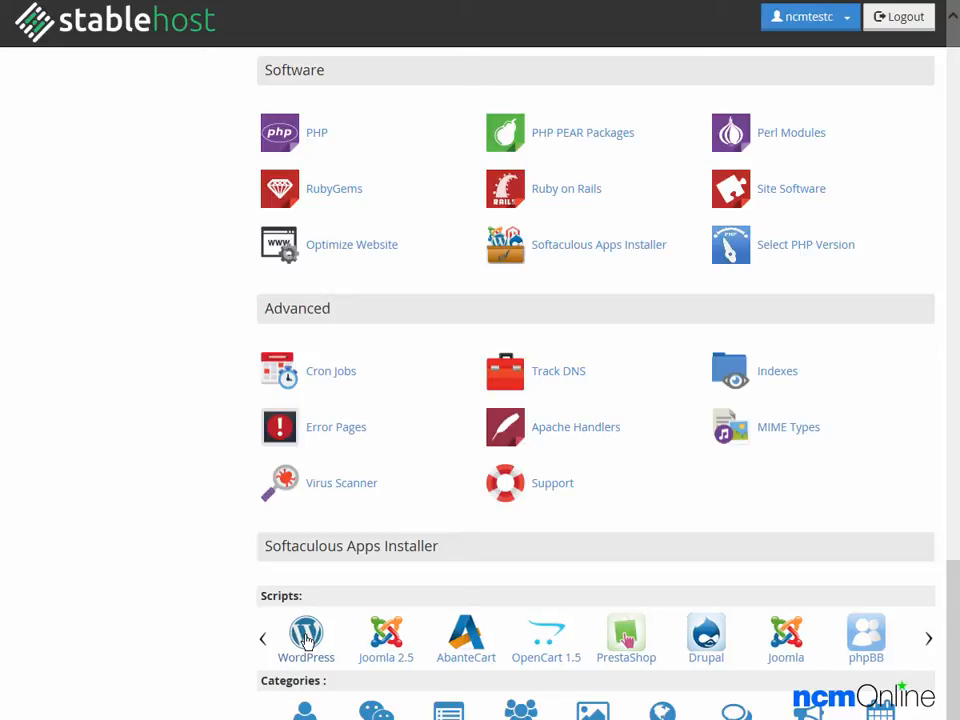
Open the WordPress 4.2.1 script page in Softaculous
{"action": "left_click", "coordinate": [306, 632]}
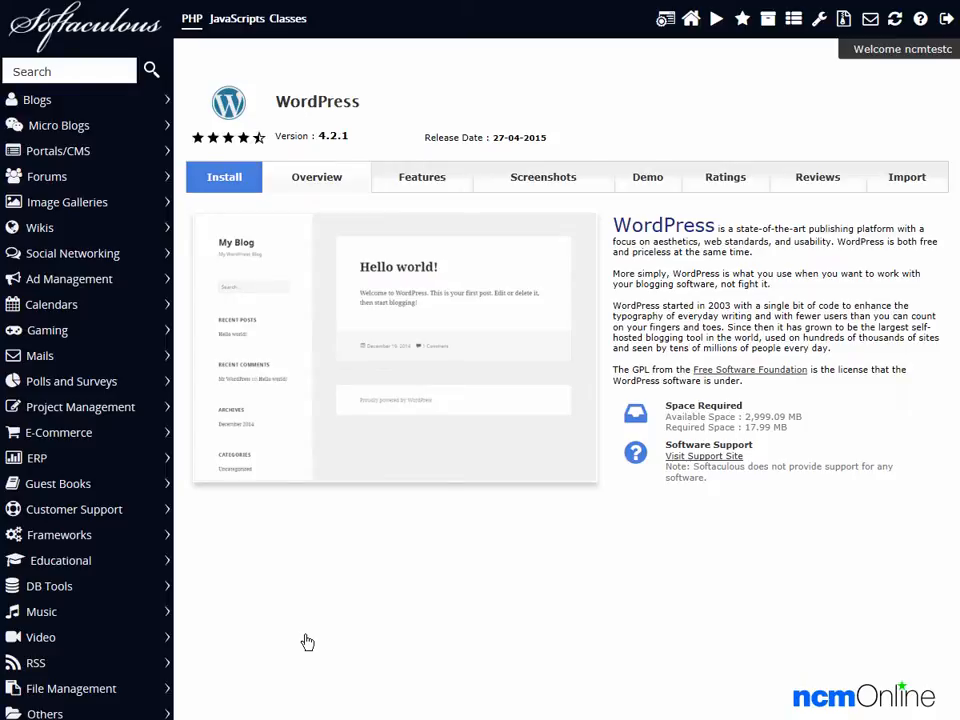
{"action": "mouse_move", "coordinate": [221, 260]}
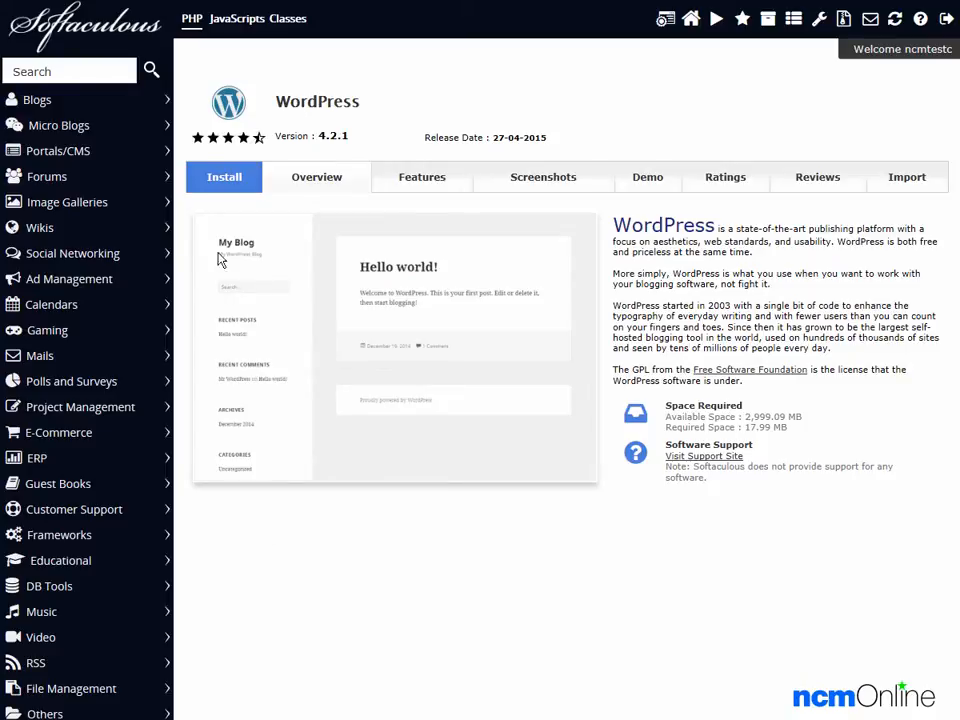
{"action": "mouse_move", "coordinate": [435, 120]}
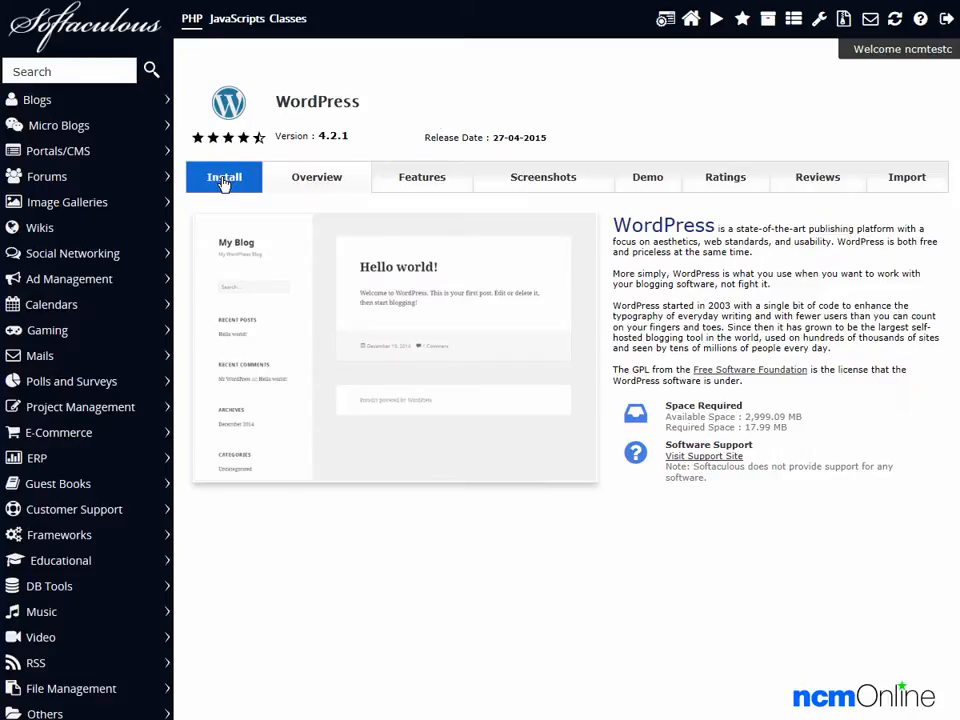
{"action": "left_click", "coordinate": [224, 177]}
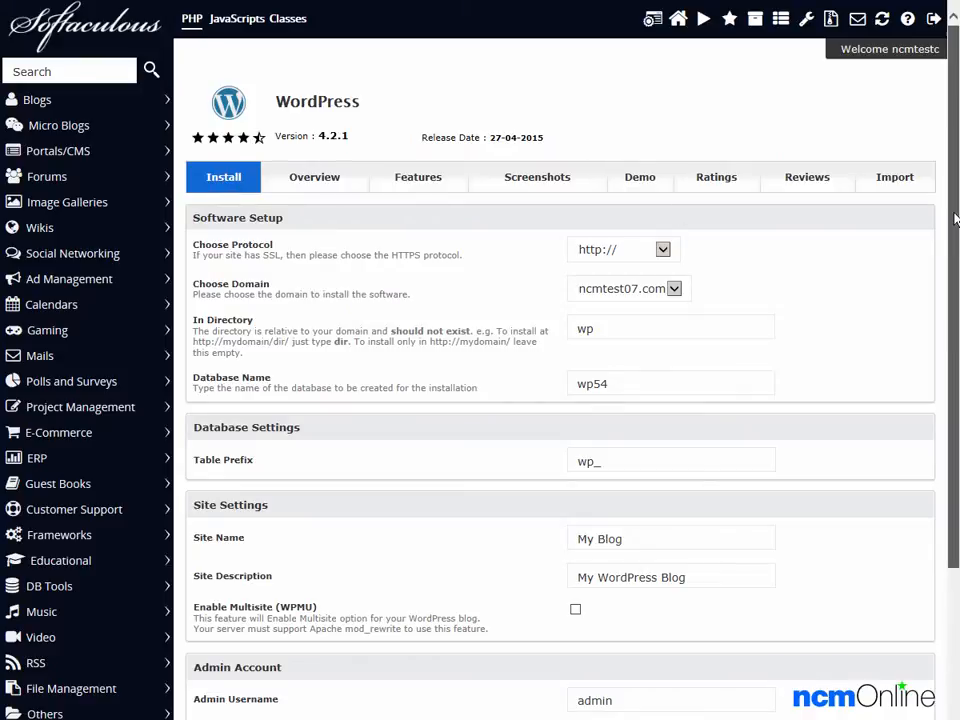
{"action": "scroll", "scroll_direction": "down", "scroll_amount": 3}
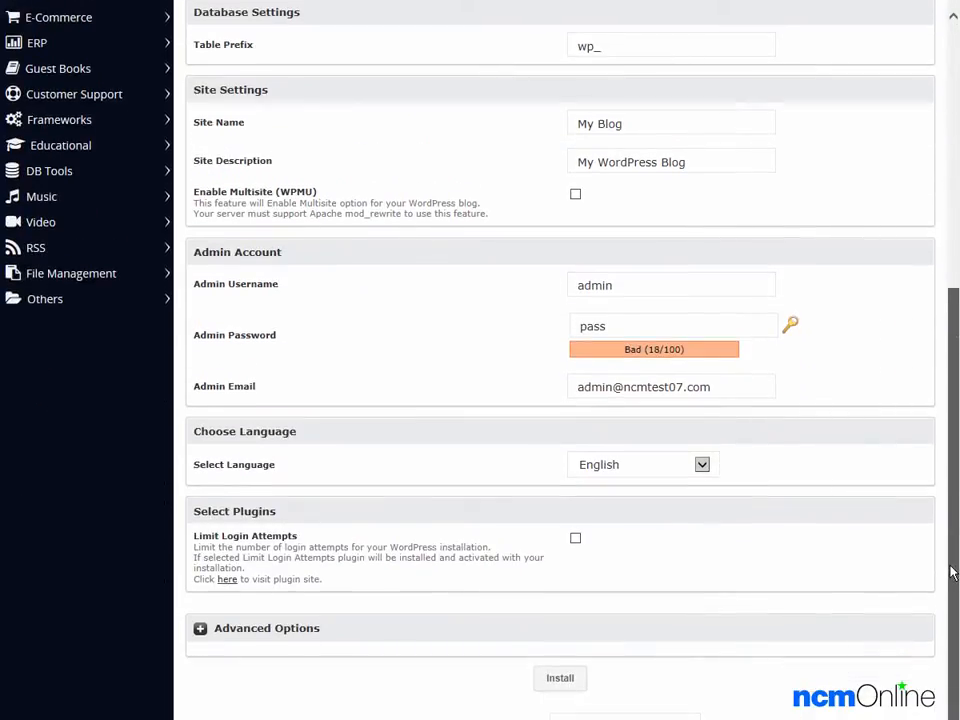
{"action": "scroll", "scroll_direction": "up", "scroll_amount": 3}
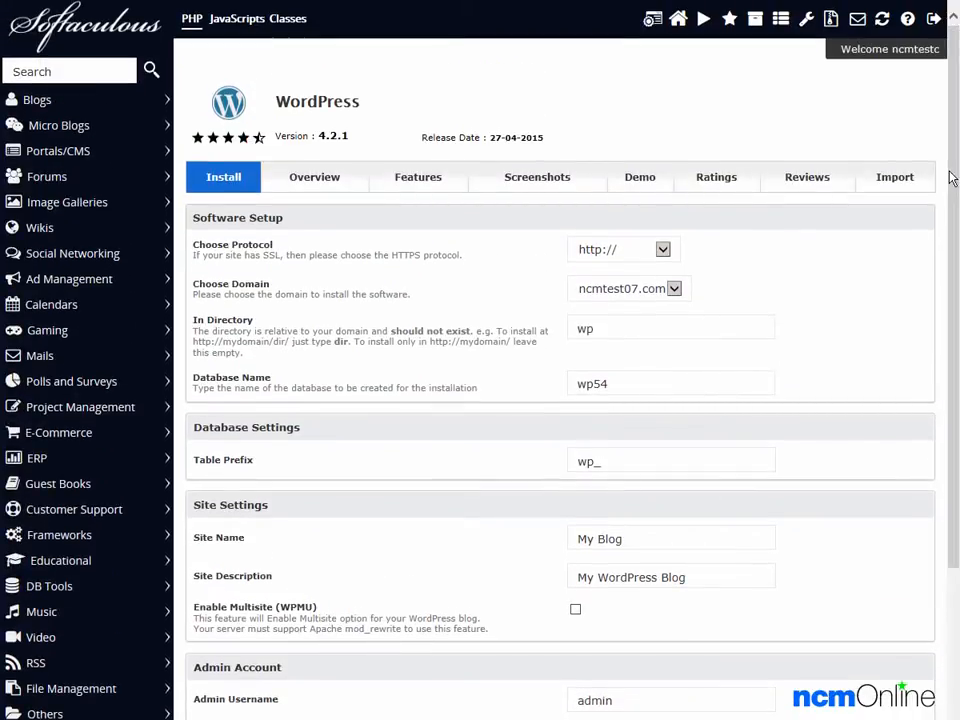
{"action": "mouse_move", "coordinate": [730, 265]}
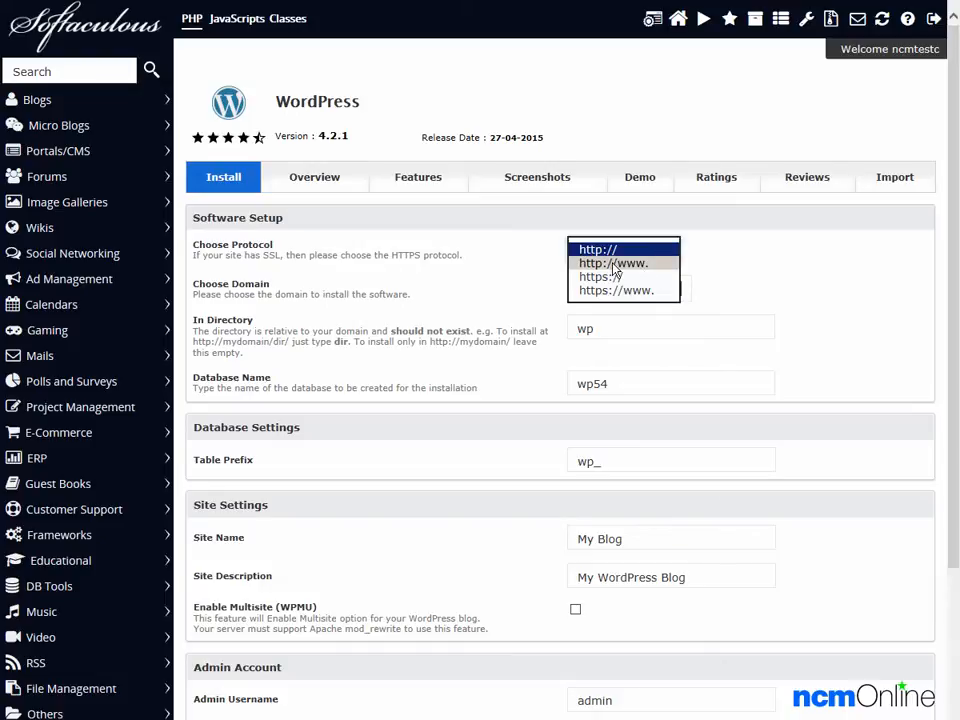
{"action": "left_click", "coordinate": [613, 262]}
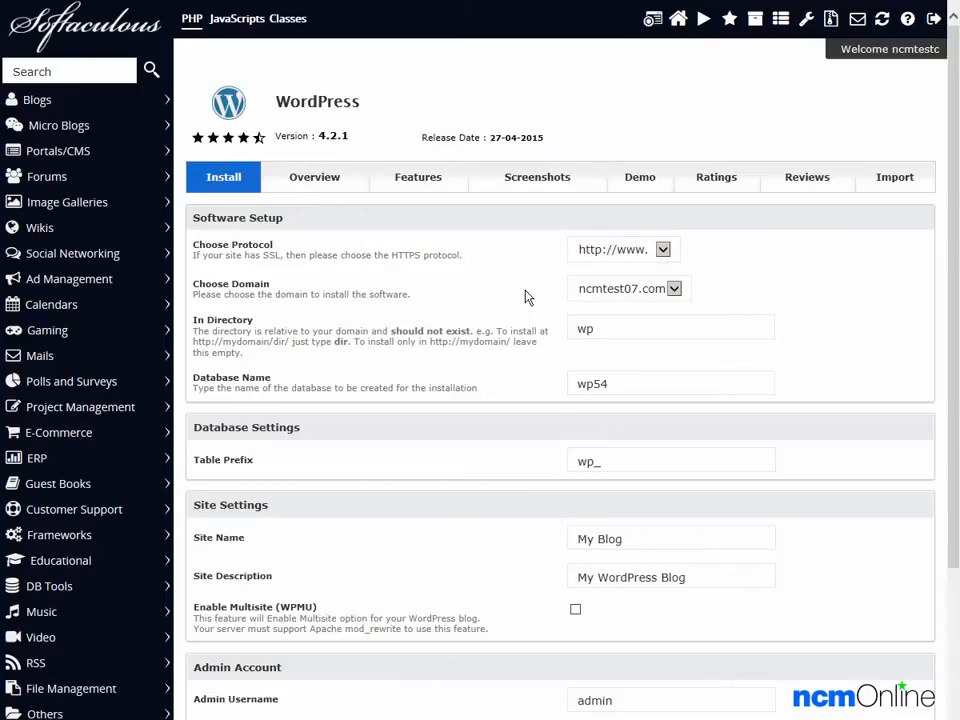
{"action": "mouse_move", "coordinate": [658, 311]}
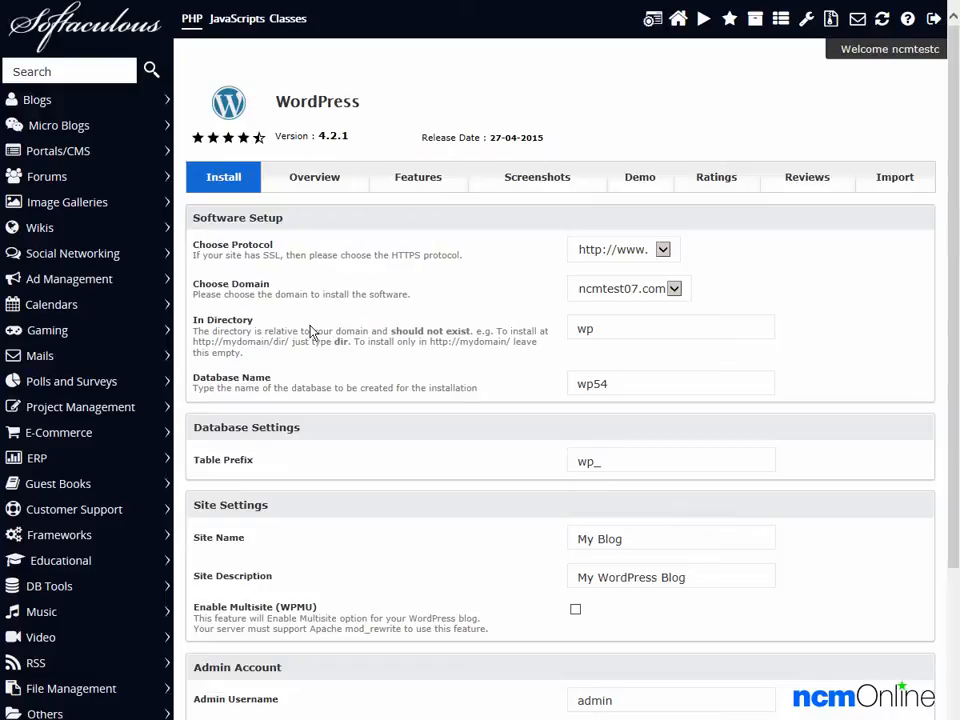
{"action": "mouse_move", "coordinate": [573, 343]}
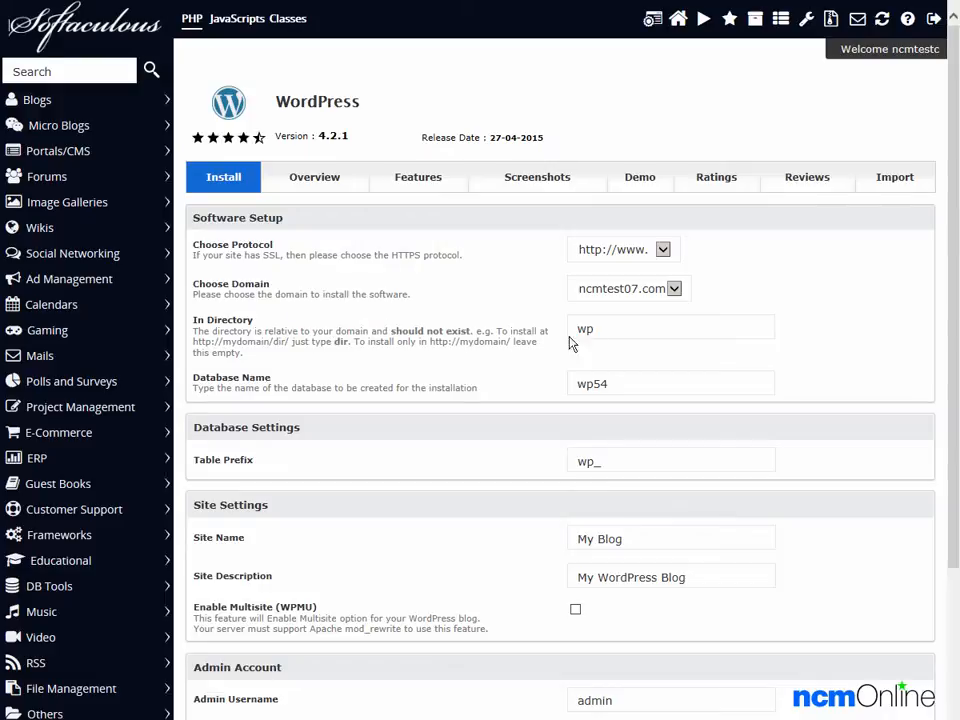
{"action": "left_click", "coordinate": [670, 328]}
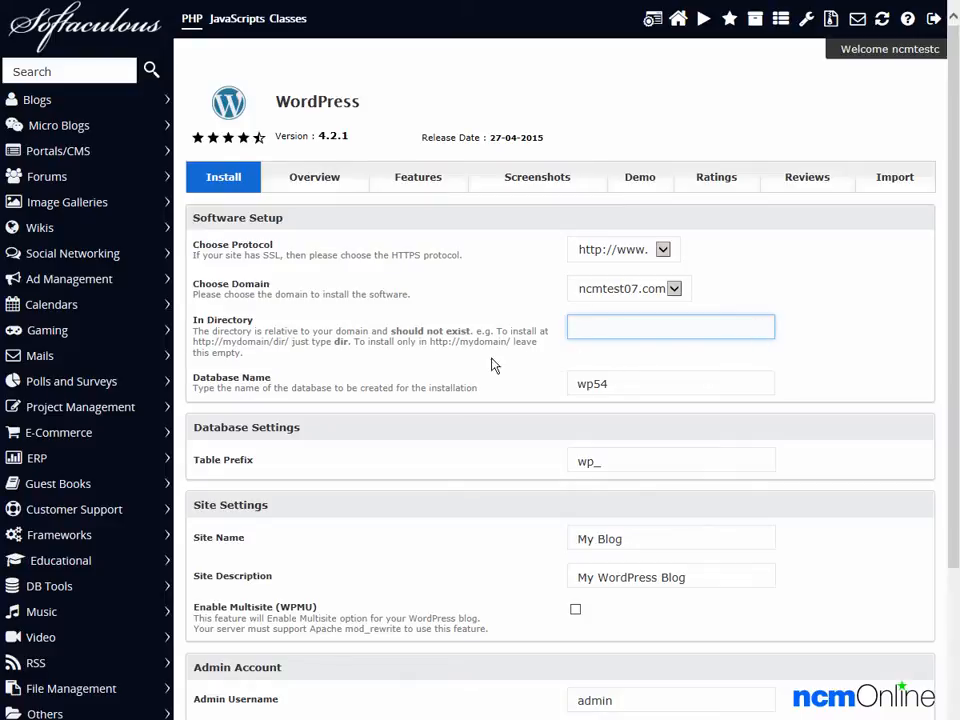
{"action": "mouse_move", "coordinate": [538, 401]}
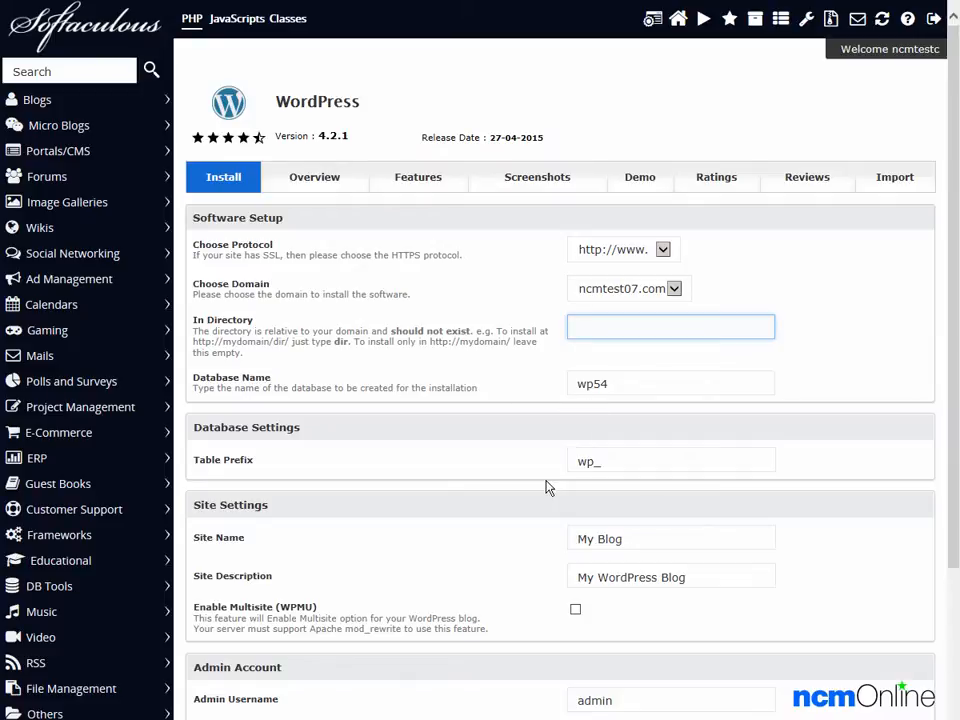
{"action": "mouse_move", "coordinate": [591, 481]}
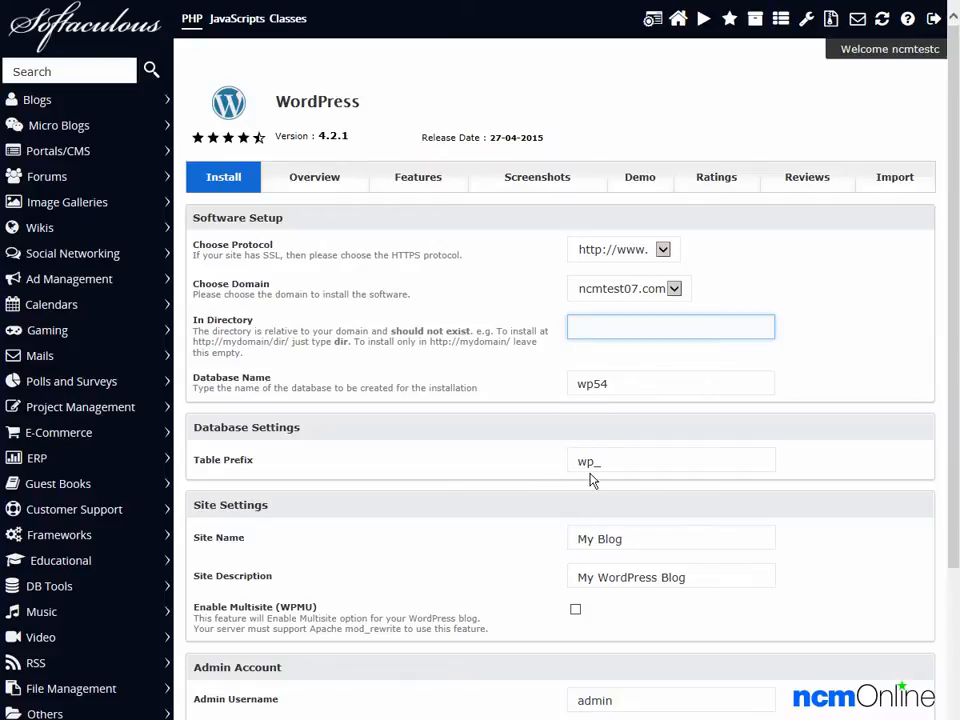
Replace the default My Blog site name with 'NCM Test Site'
{"action": "left_click", "coordinate": [670, 326]}
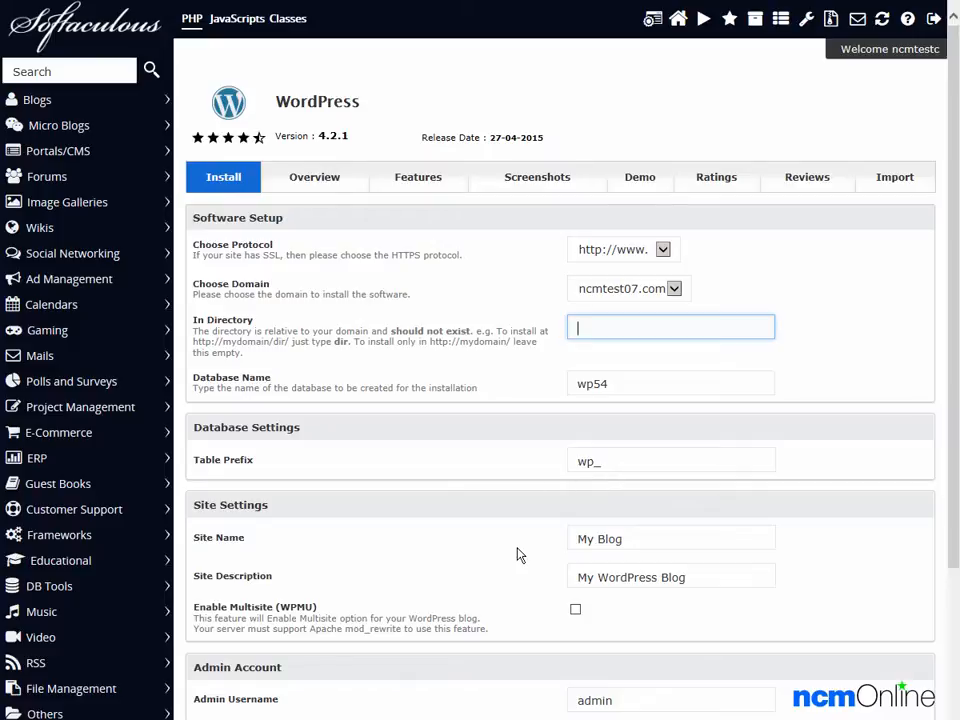
{"action": "left_click", "coordinate": [670, 538]}
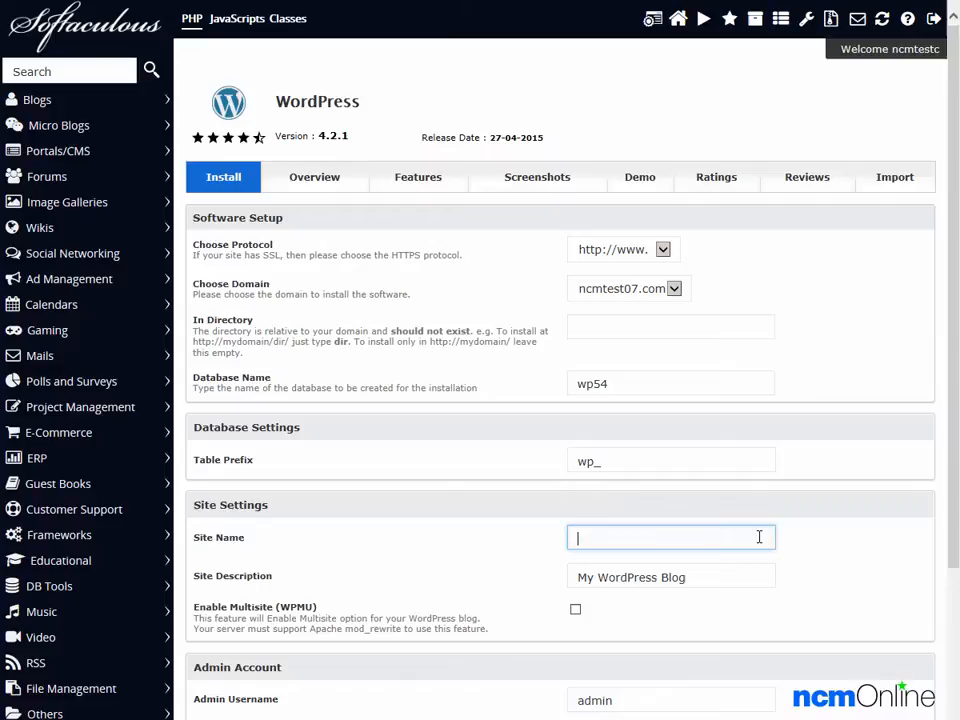
{"action": "type", "text": "NC"}
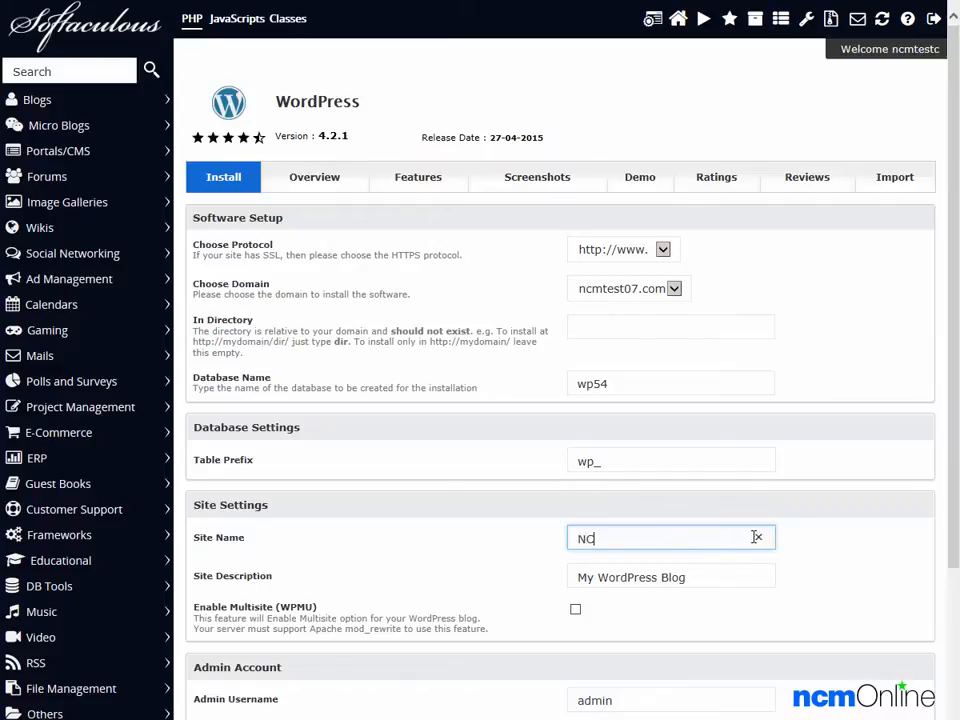
{"action": "type", "text": "CM Test Site"}
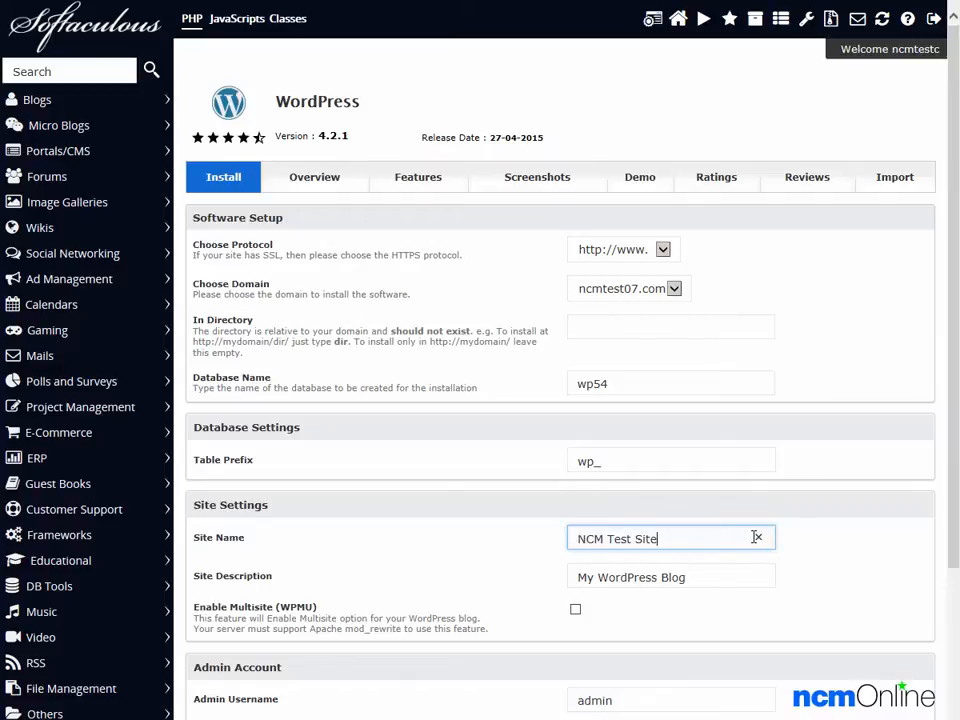
Set the site description to 'Test site for Stable Host WordPress Installation'
{"action": "left_click", "coordinate": [670, 576]}
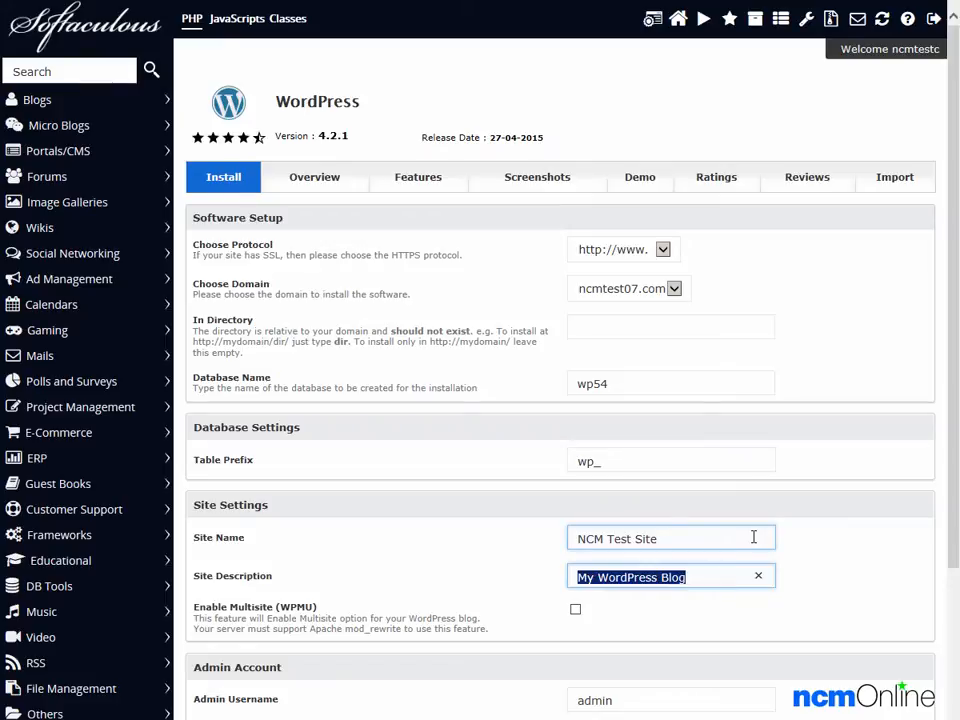
{"action": "type", "text": "Test"}
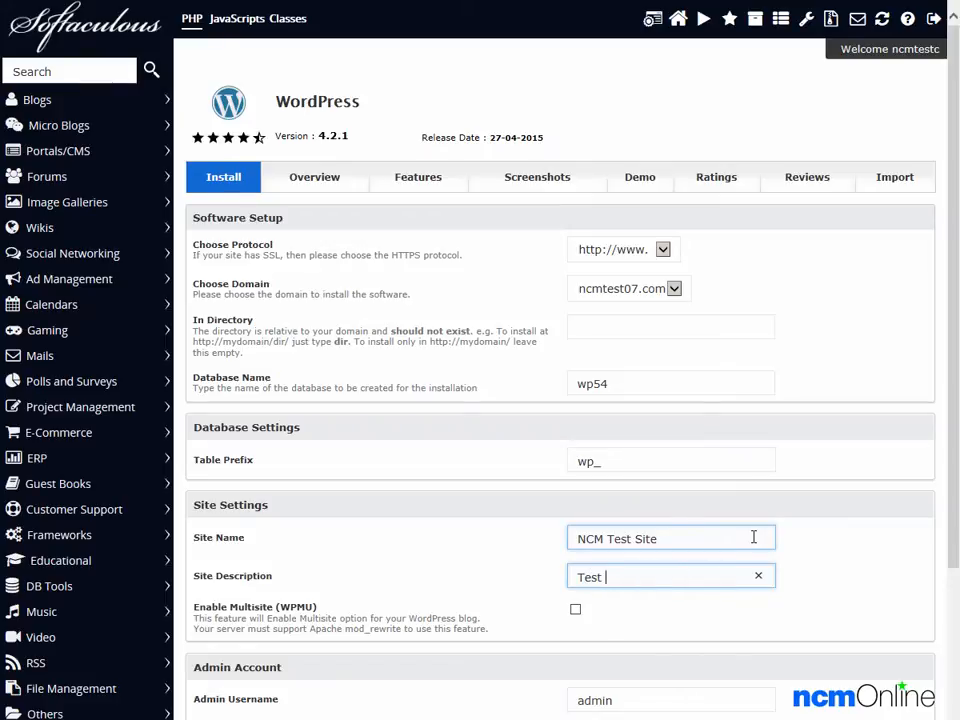
{"action": "type", "text": "site for Stable"}
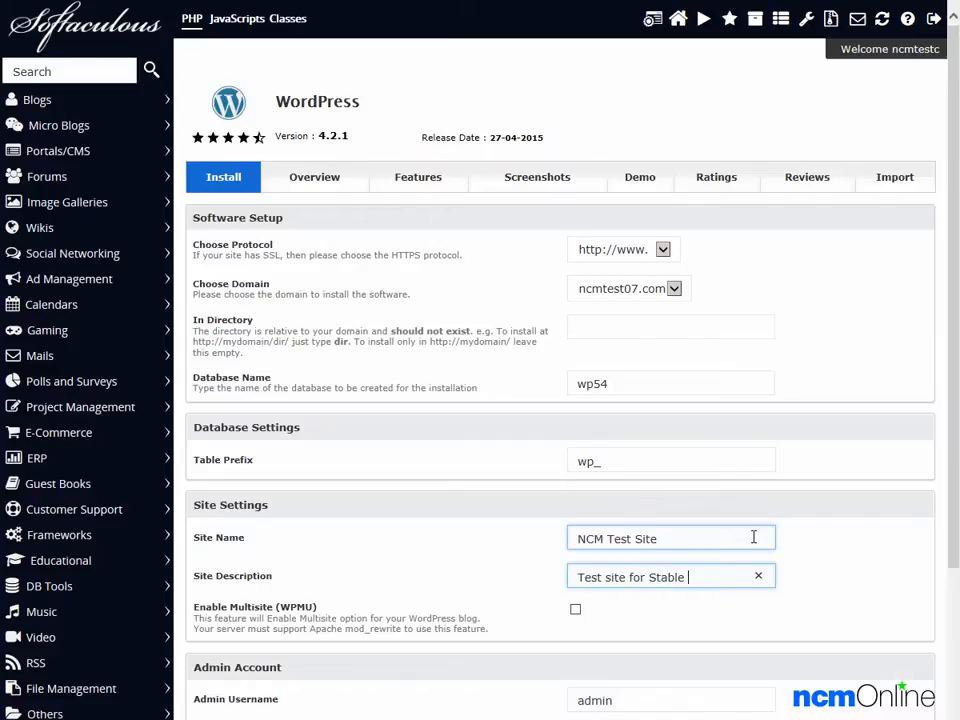
{"action": "type", "text": "Host Word"}
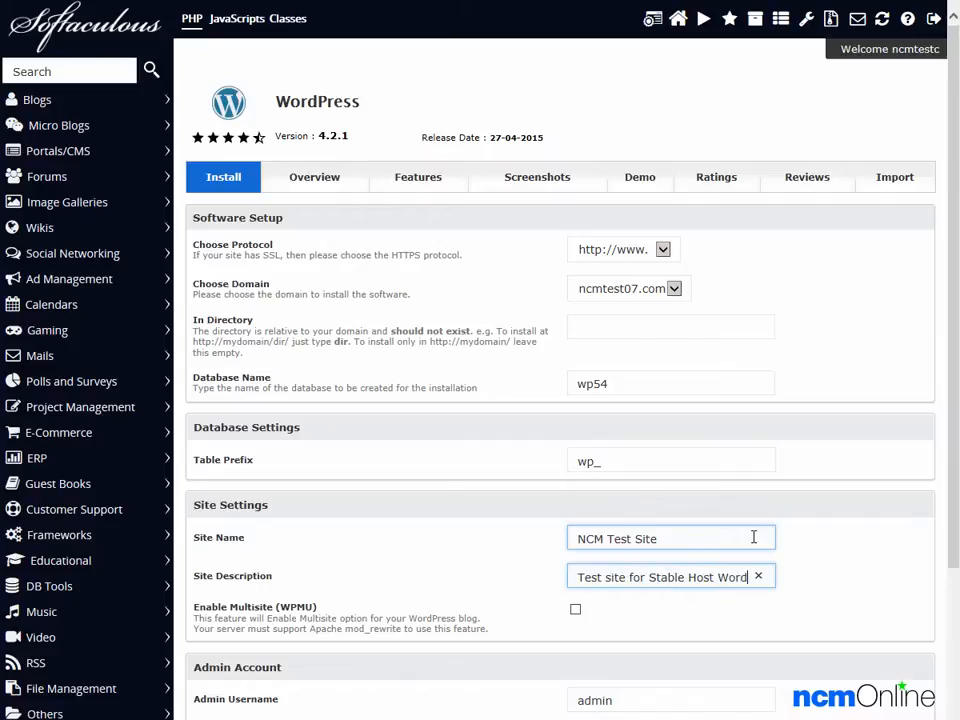
{"action": "type", "text": "Stable Host WordPress Installation"}
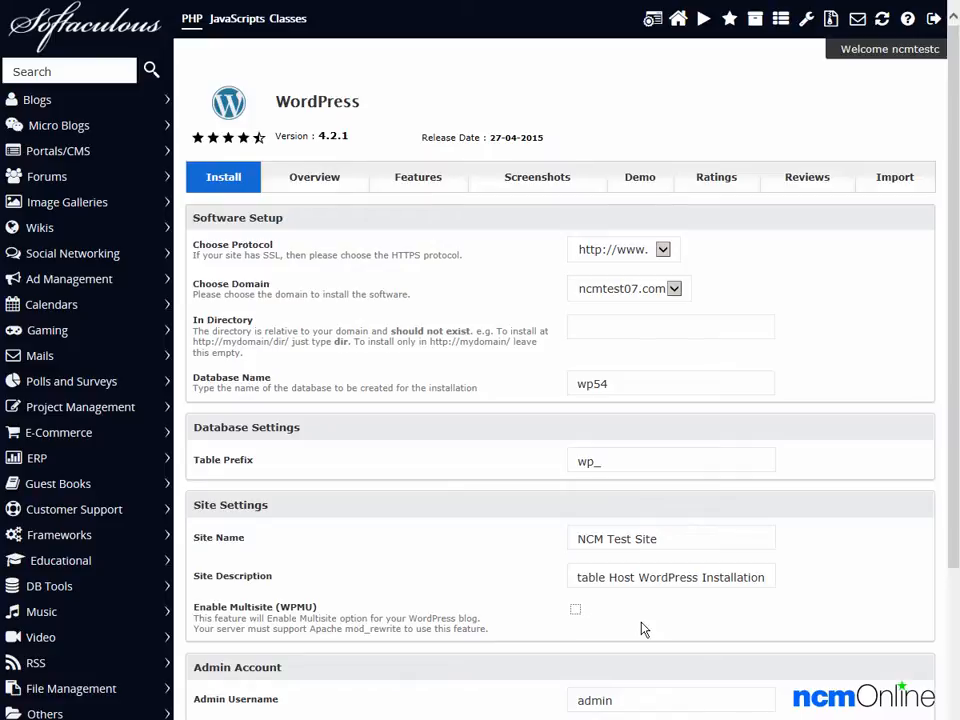
Replace the weak admin password with a pasted strong password
{"action": "scroll", "scroll_direction": "down", "scroll_amount": 3}
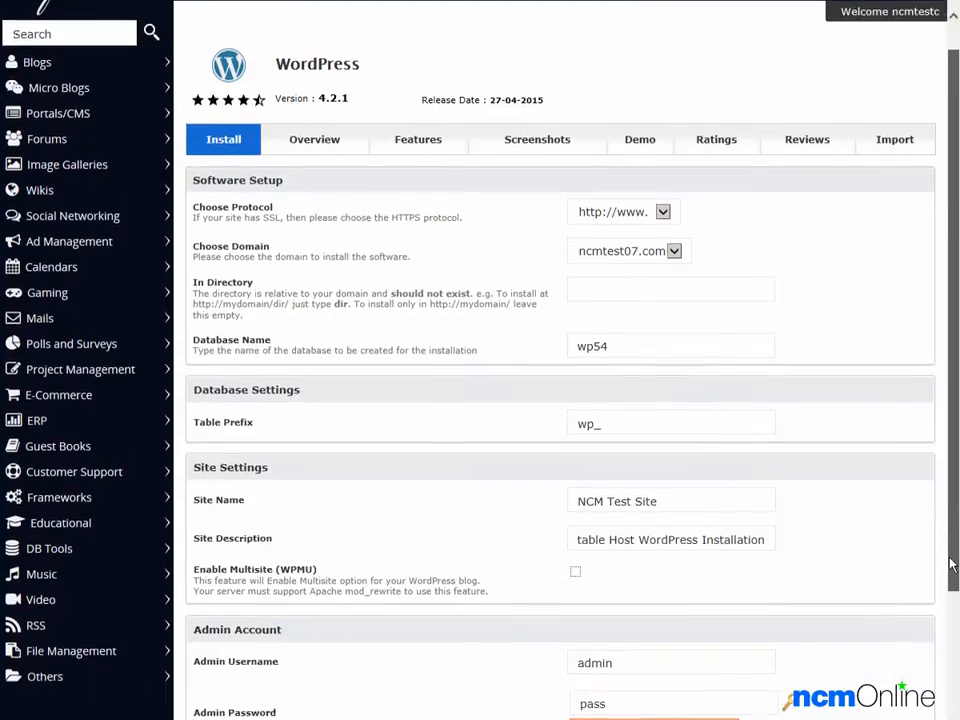
{"action": "scroll", "scroll_direction": "down", "scroll_amount": 3}
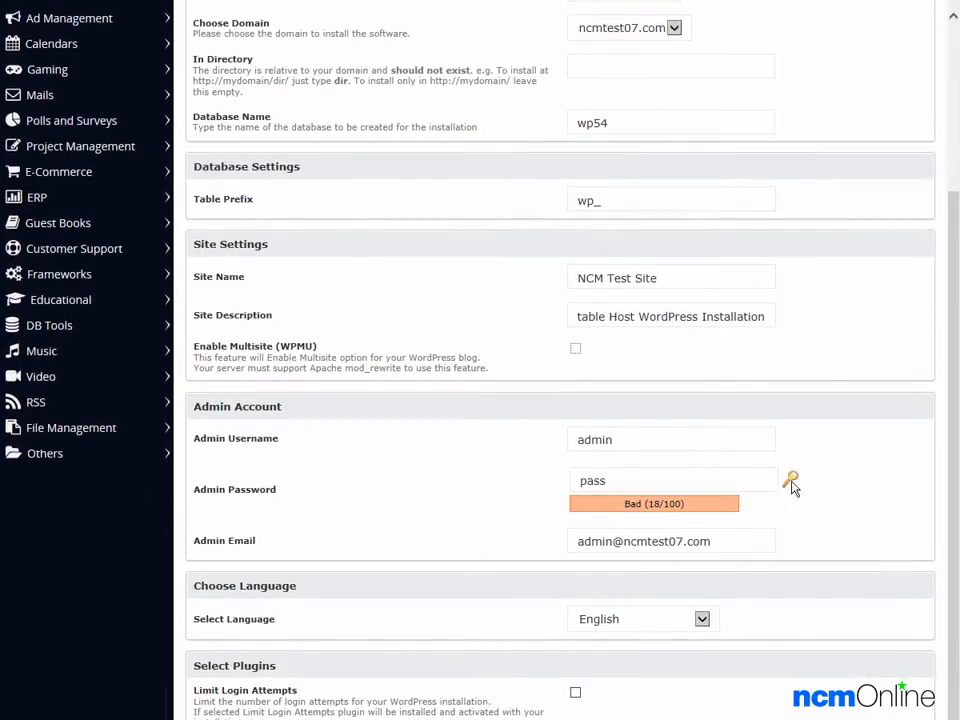
{"action": "left_click", "coordinate": [670, 440]}
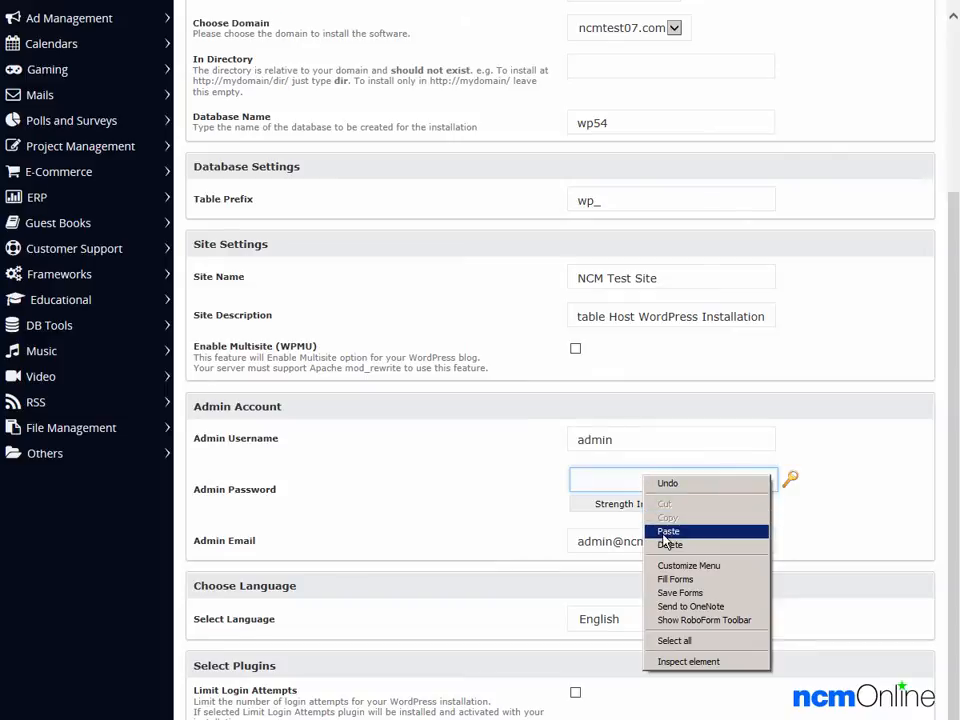
{"action": "left_click", "coordinate": [668, 531]}
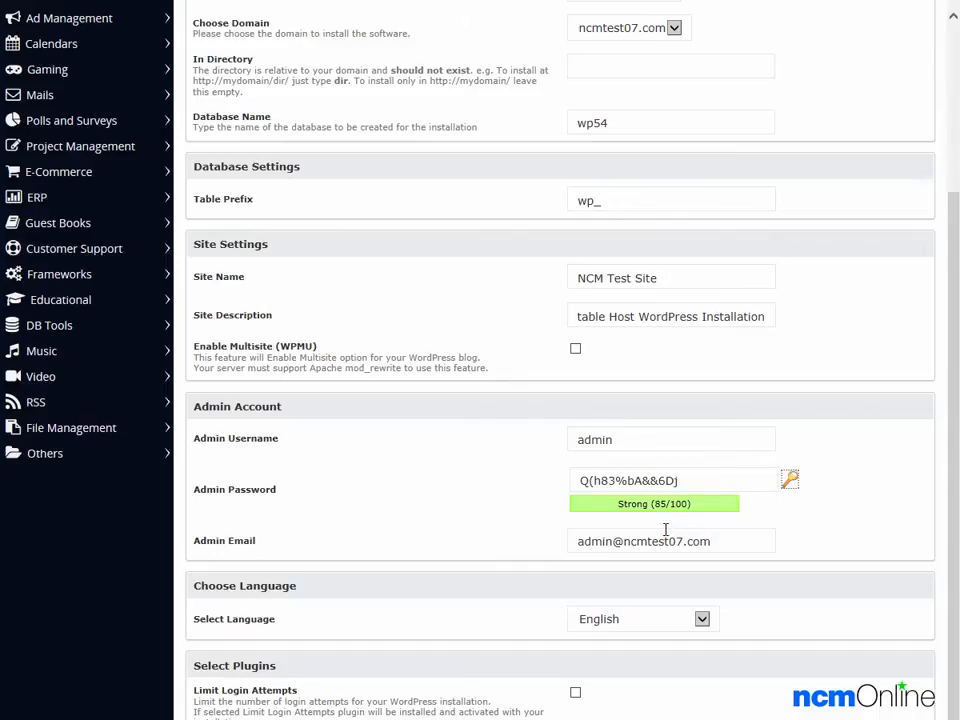
{"action": "mouse_move", "coordinate": [757, 614]}
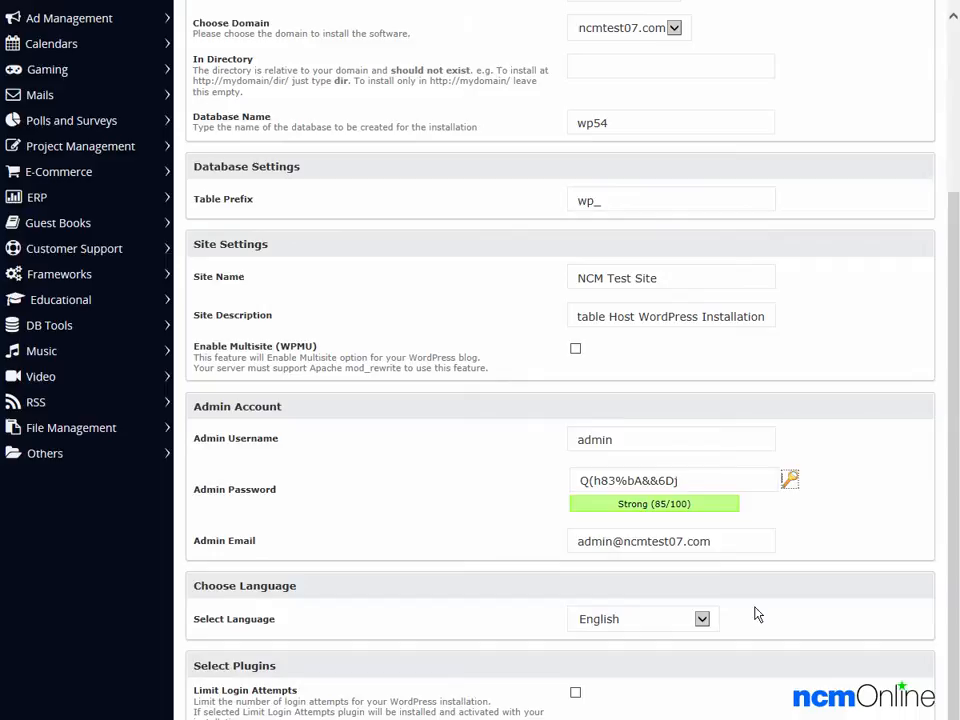
Select the Limit Login Attempts plugin for installation
{"action": "scroll", "scroll_direction": "down", "scroll_amount": 3}
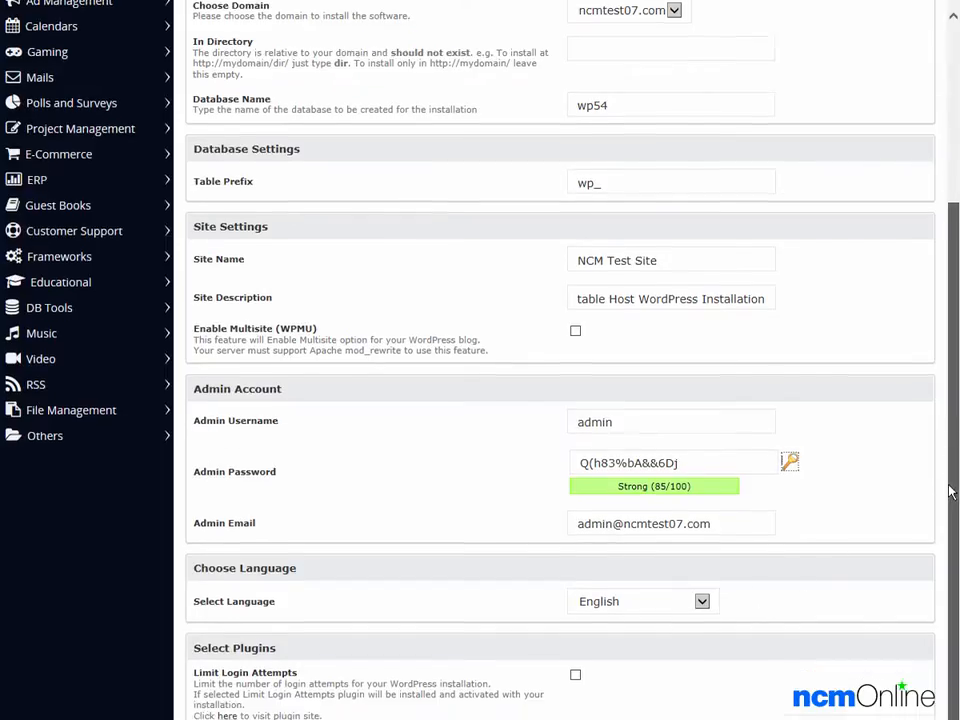
{"action": "scroll", "scroll_direction": "down", "scroll_amount": 3}
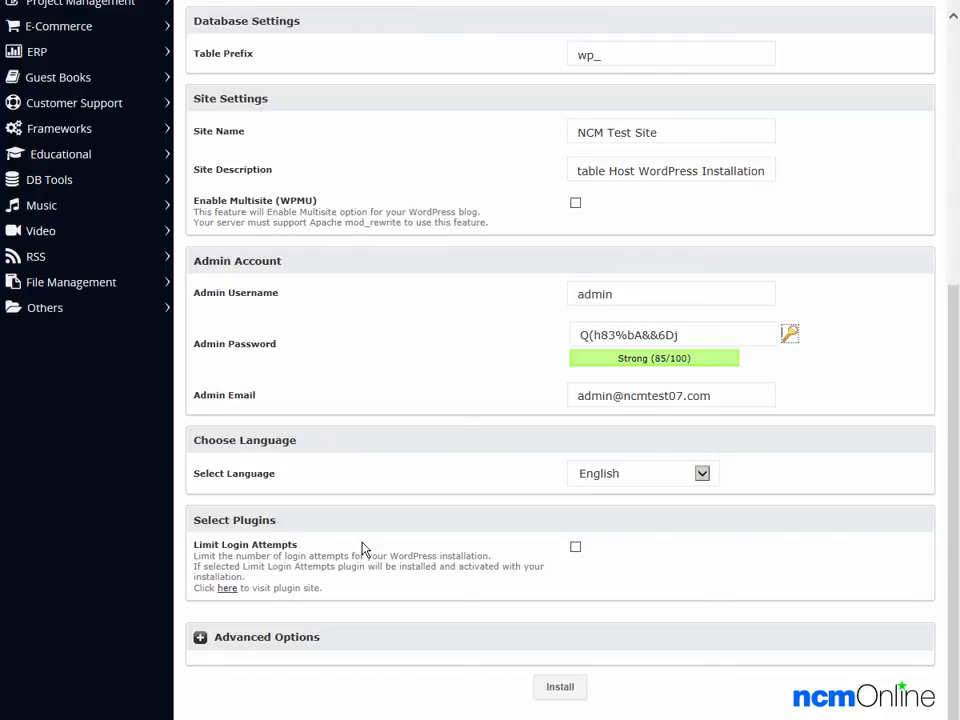
{"action": "mouse_move", "coordinate": [430, 542]}
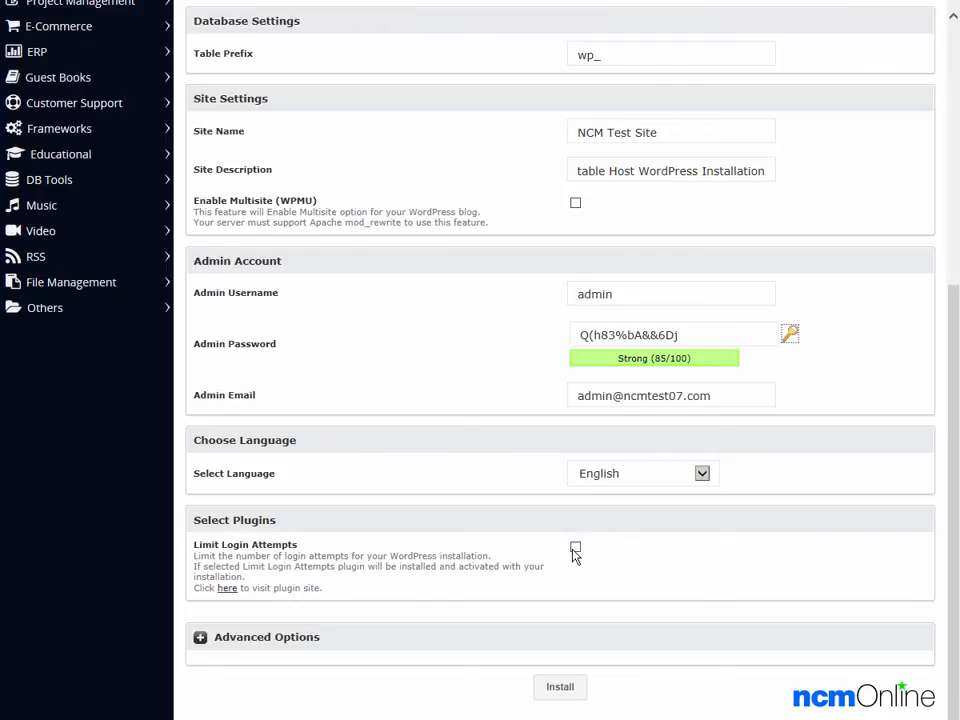
{"action": "left_click", "coordinate": [575, 546]}
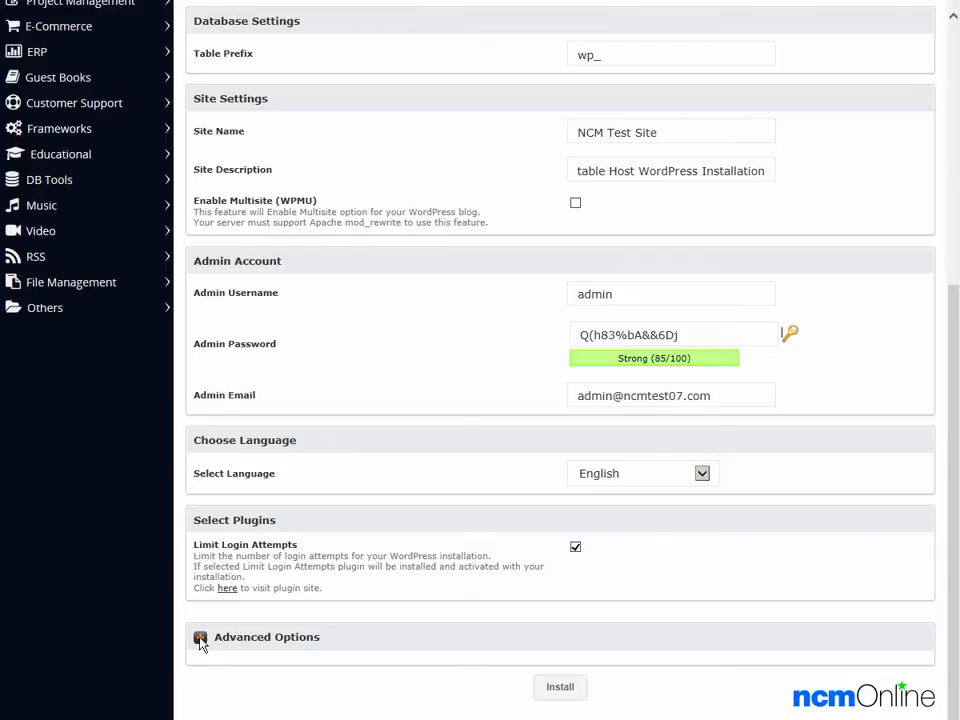
In Advanced Options, enable auto upgrades for WordPress core, plugins and themes
{"action": "left_click", "coordinate": [200, 637]}
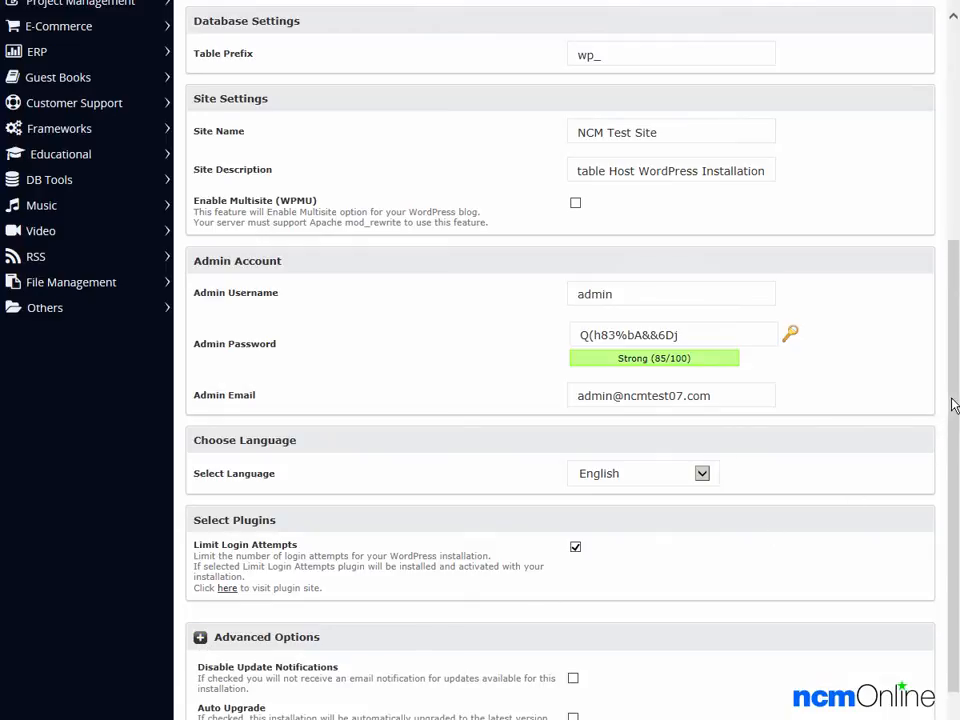
{"action": "scroll", "scroll_direction": "down", "scroll_amount": 3}
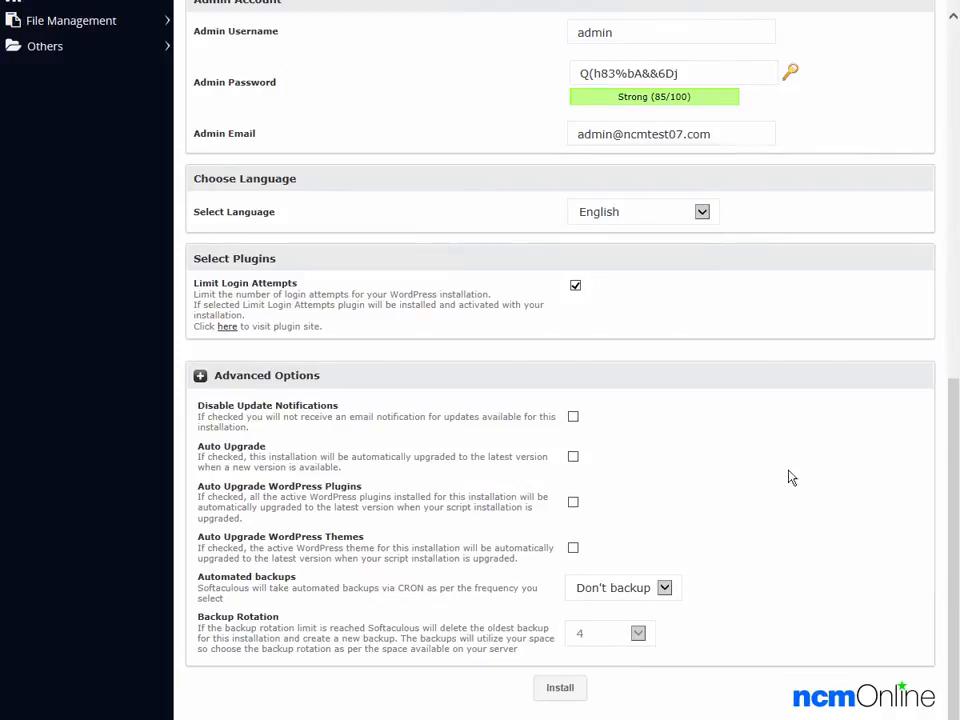
{"action": "mouse_move", "coordinate": [341, 452]}
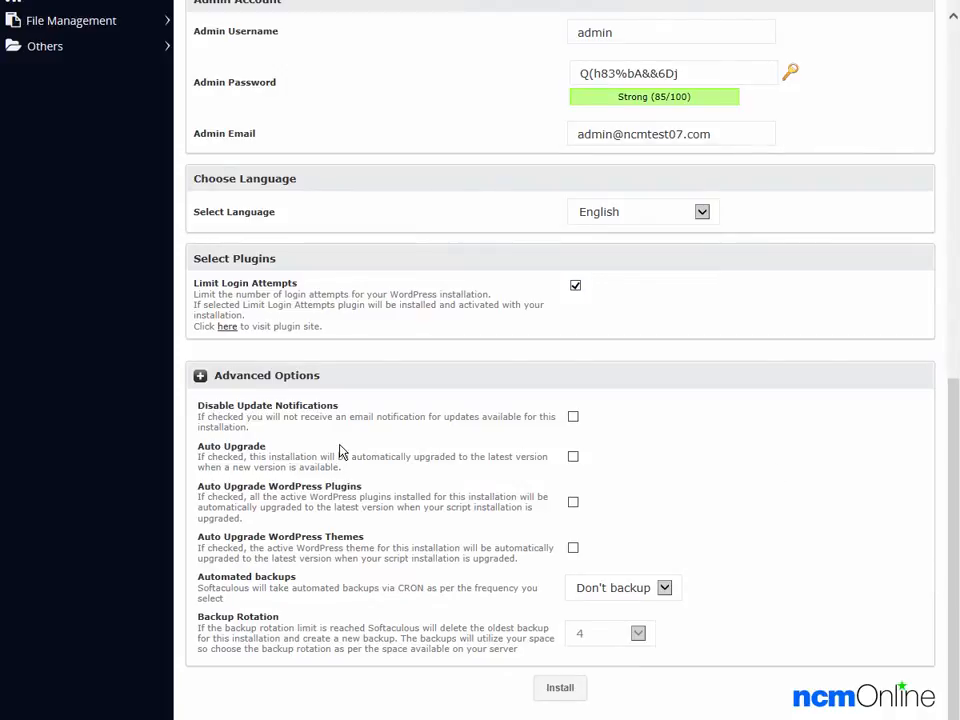
{"action": "mouse_move", "coordinate": [340, 445]}
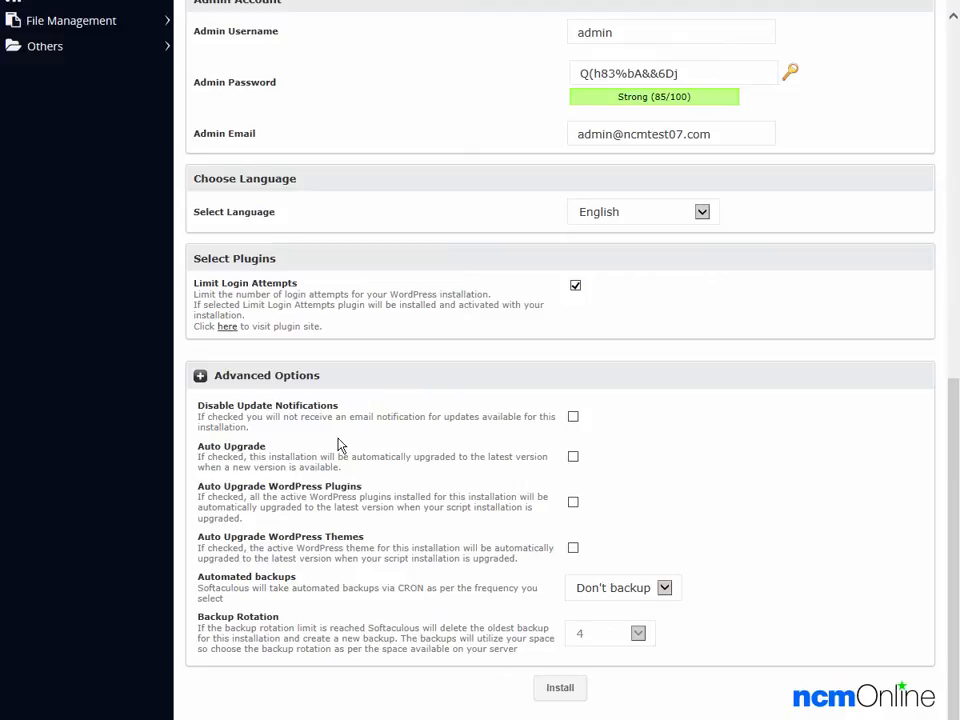
{"action": "mouse_move", "coordinate": [450, 458]}
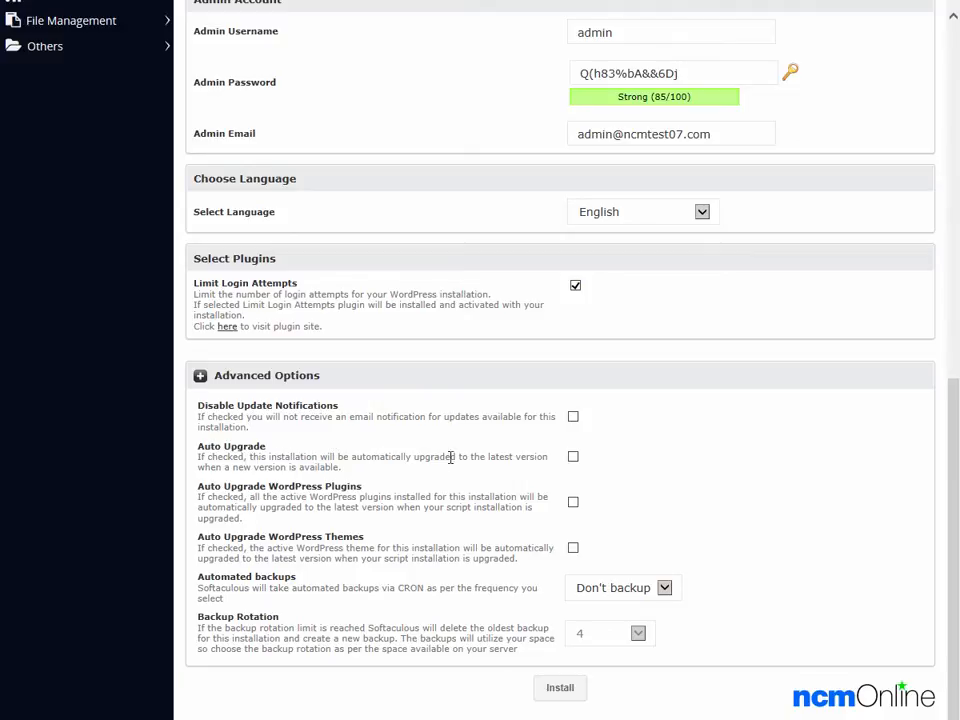
{"action": "left_click", "coordinate": [573, 456]}
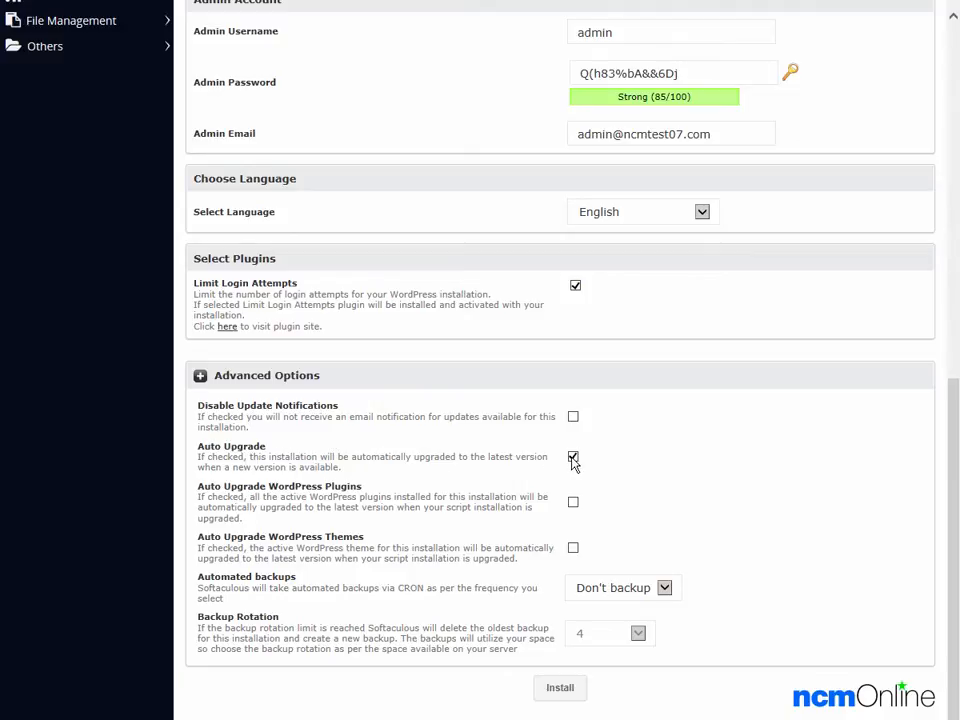
{"action": "left_click", "coordinate": [573, 457]}
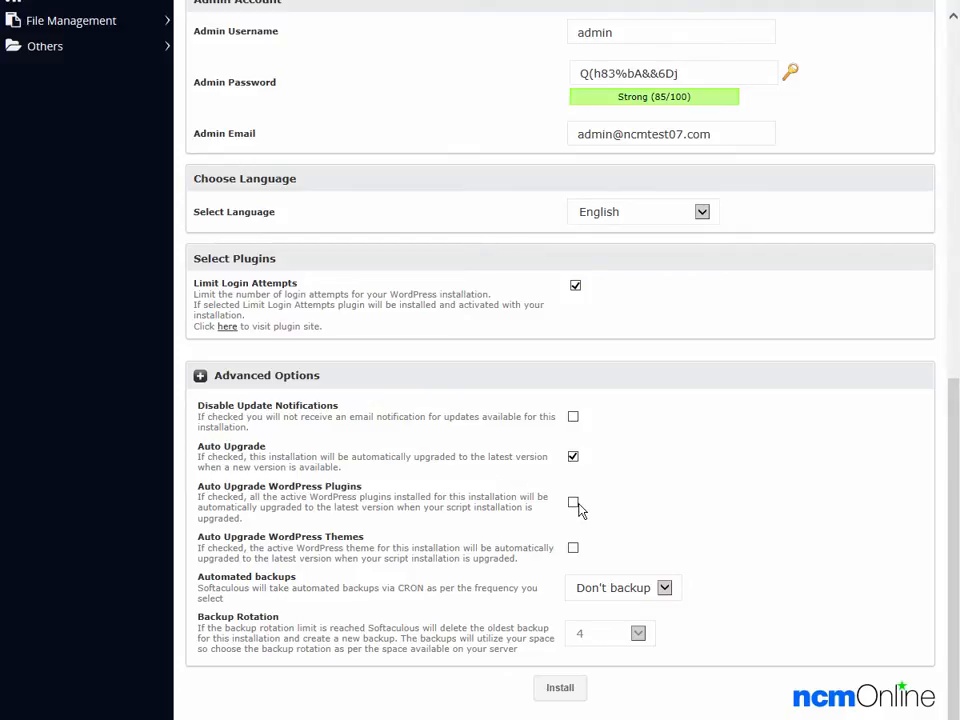
{"action": "left_click", "coordinate": [573, 501]}
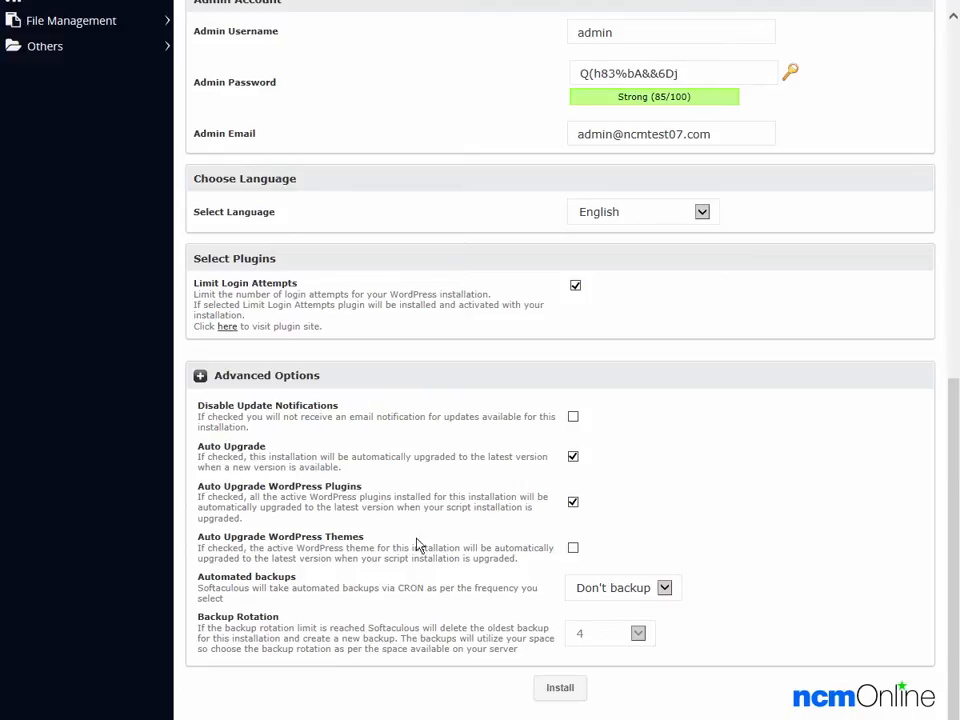
{"action": "mouse_move", "coordinate": [573, 557]}
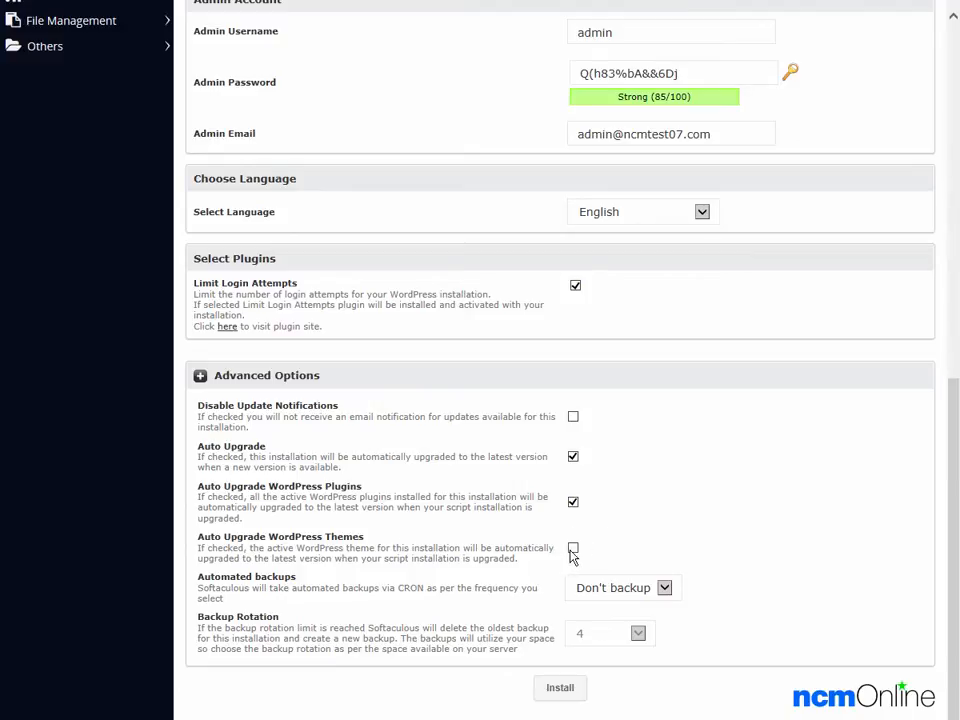
{"action": "left_click", "coordinate": [573, 547]}
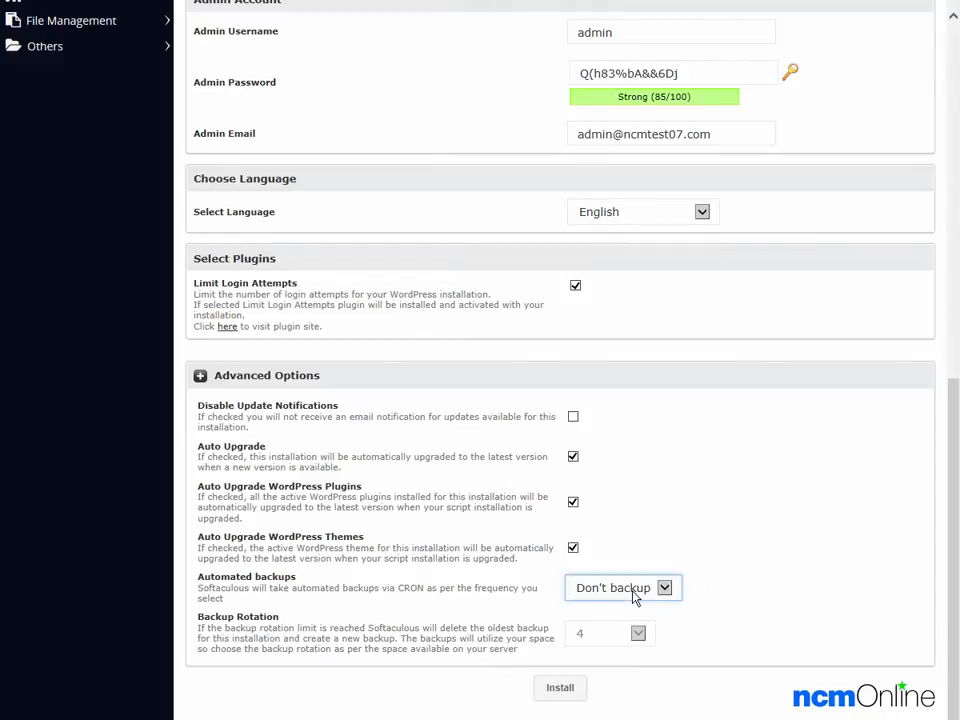
Set the Automated backups frequency to Once a week
{"action": "left_click", "coordinate": [622, 587]}
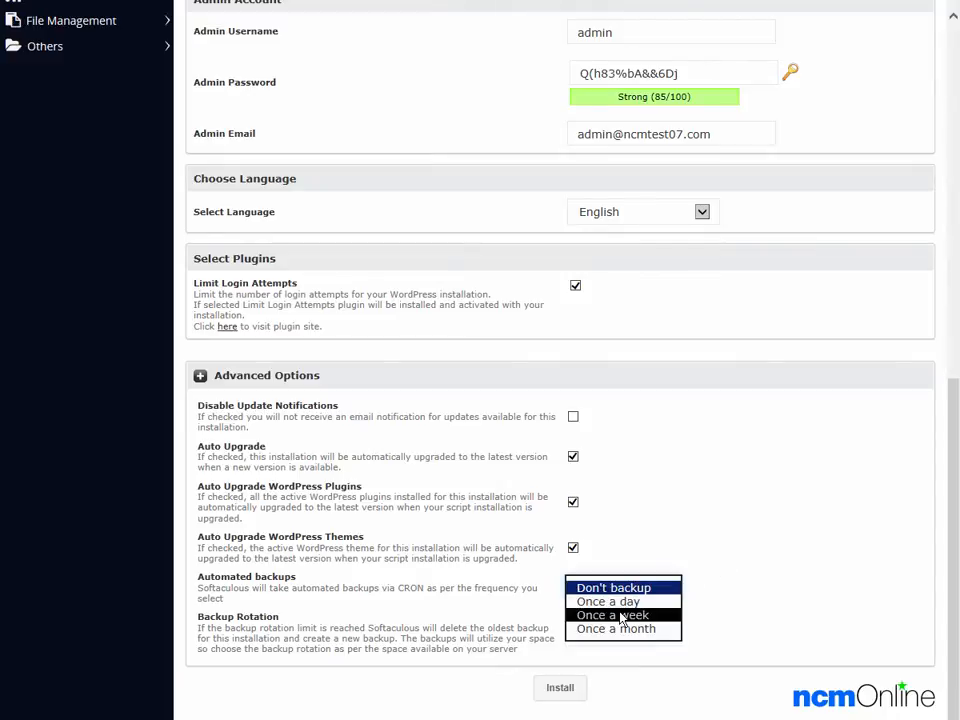
{"action": "left_click", "coordinate": [611, 614]}
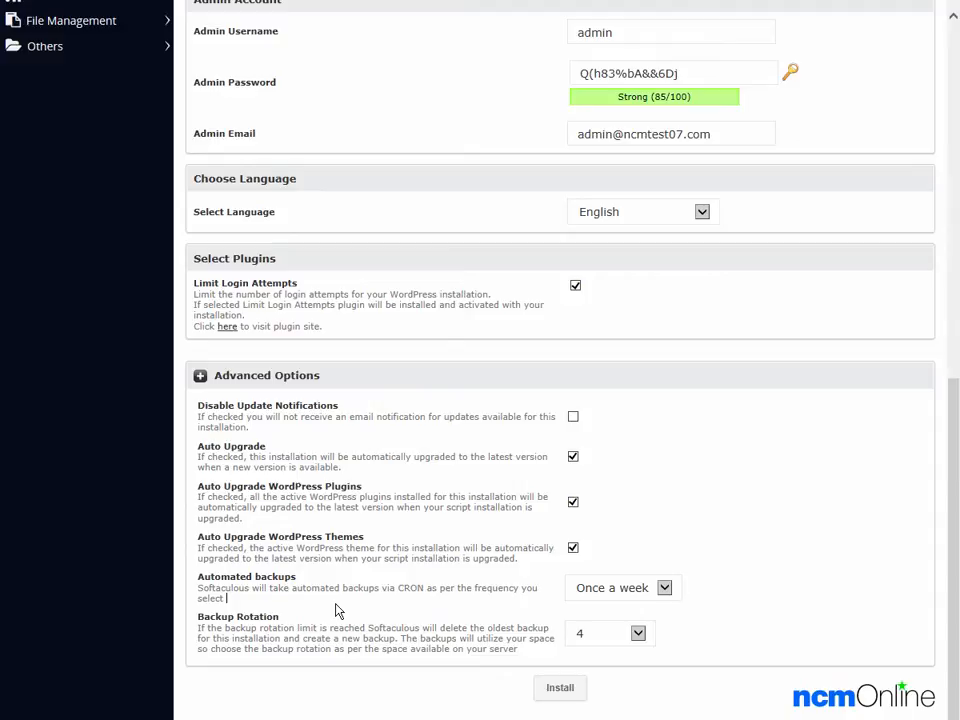
{"action": "mouse_move", "coordinate": [535, 630]}
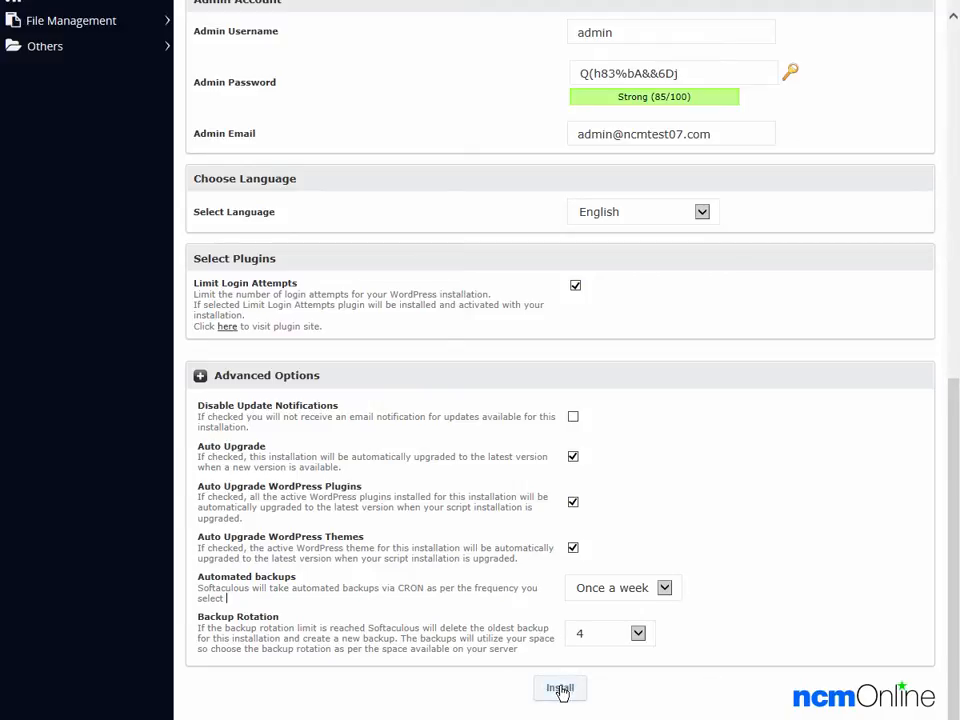
Install WordPress and get the success page with ncmtest07.com site and admin URLs
{"action": "left_click", "coordinate": [559, 688]}
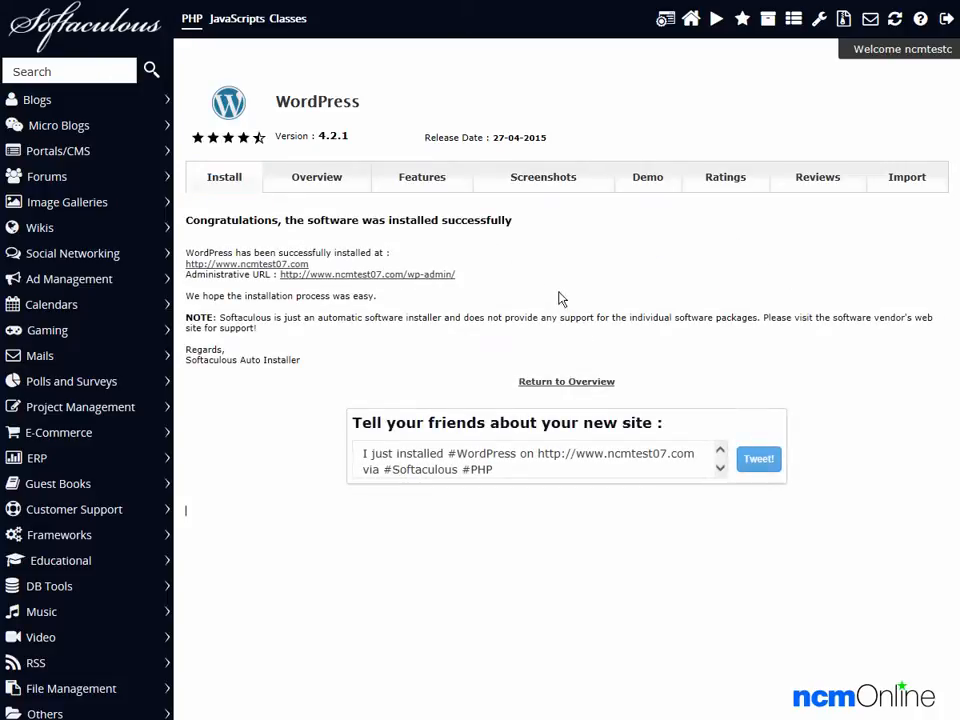
{"action": "mouse_move", "coordinate": [445, 302]}
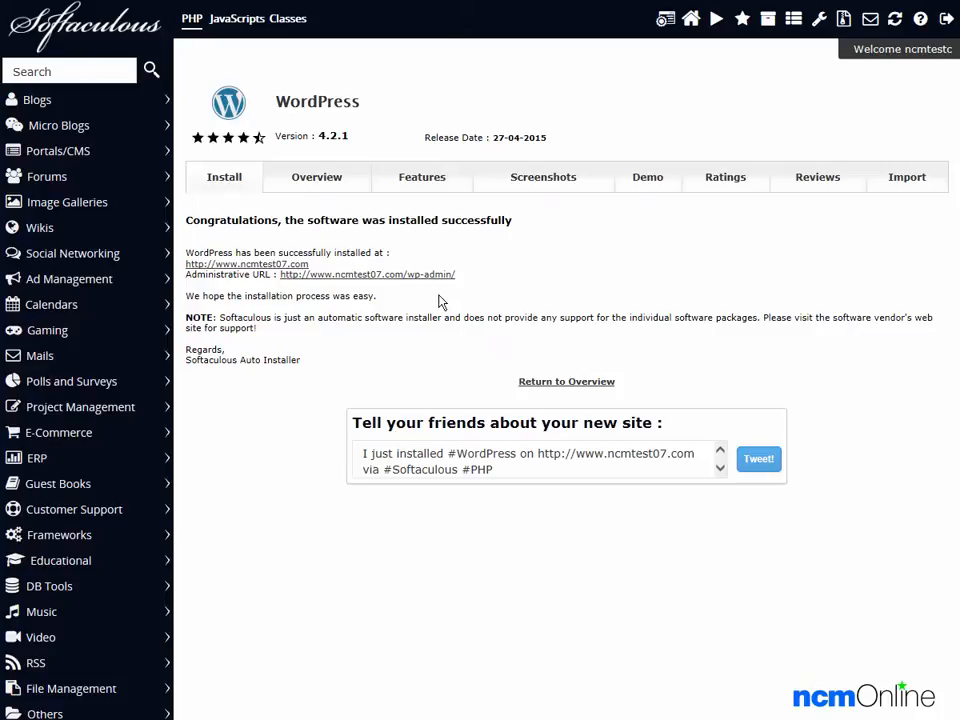
{"action": "mouse_move", "coordinate": [432, 294]}
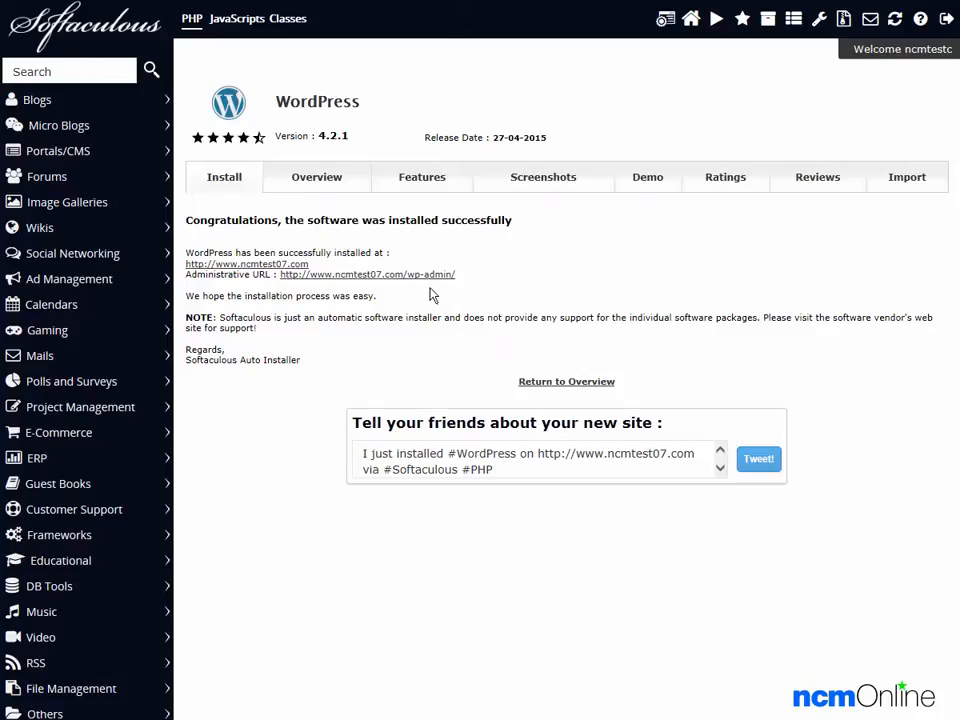
{"action": "mouse_move", "coordinate": [425, 280]}
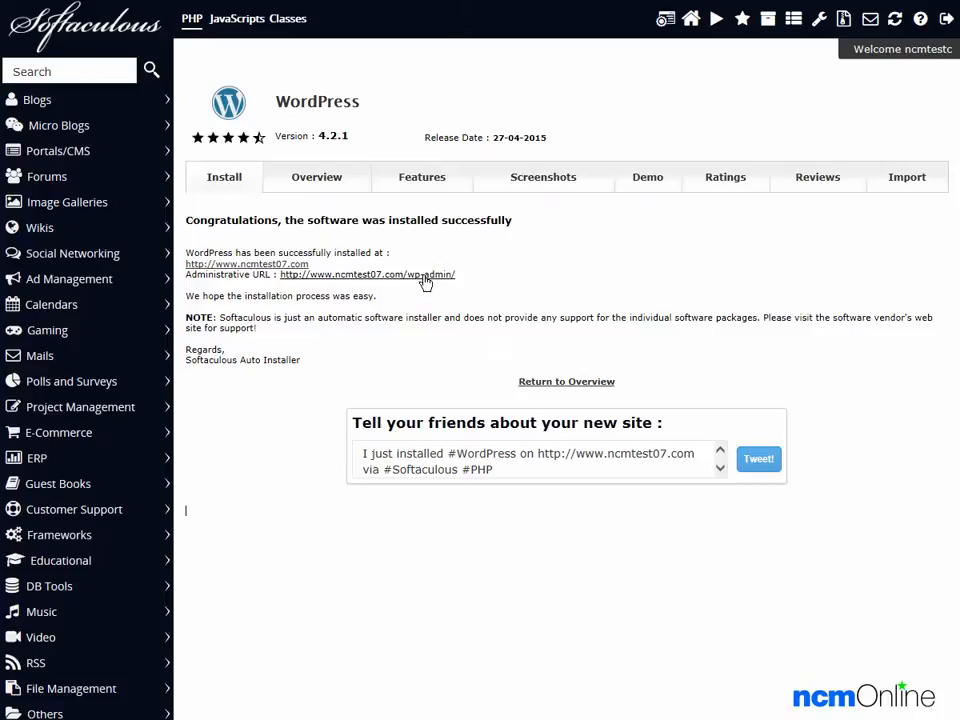
Follow the Administrative URL and log in as admin to the NCM Test Site dashboard
{"action": "left_click", "coordinate": [367, 274]}
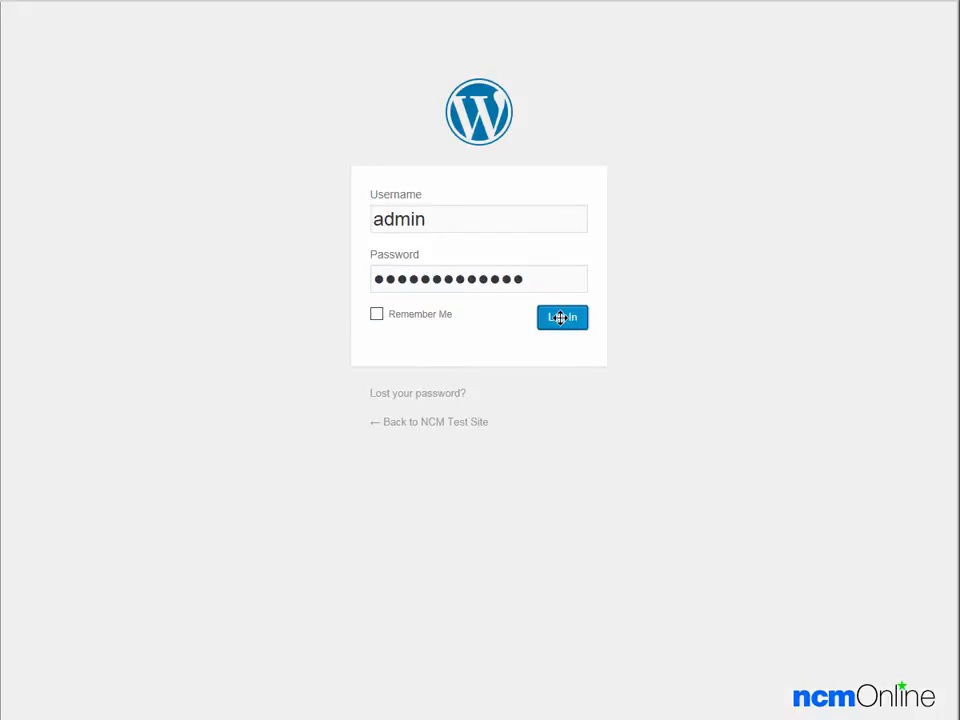
{"action": "left_click", "coordinate": [562, 317]}
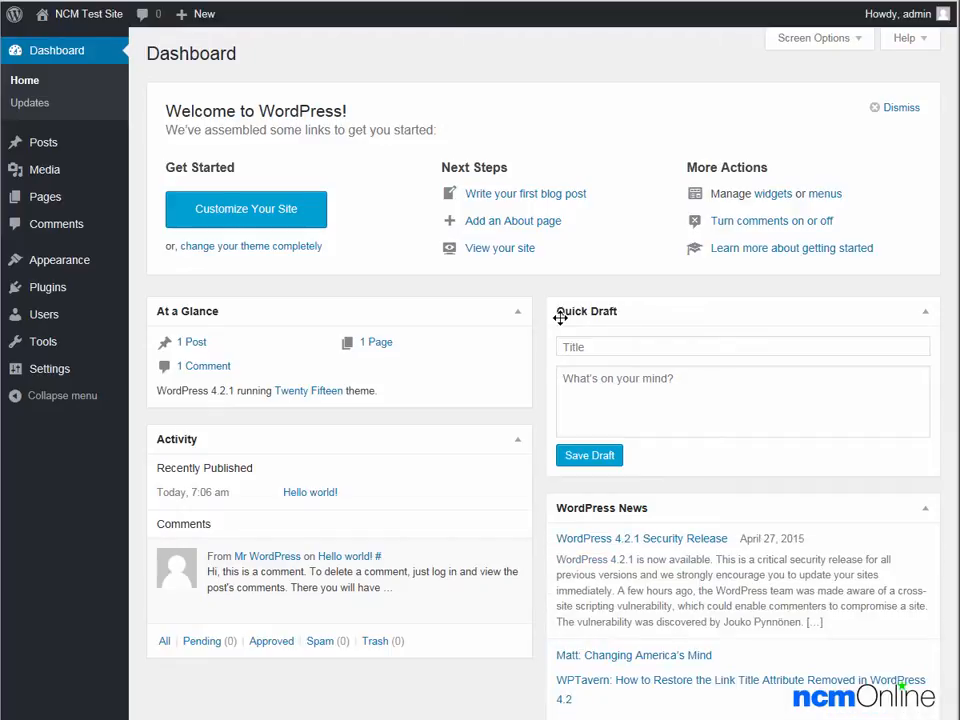
{"action": "mouse_move", "coordinate": [44, 314]}
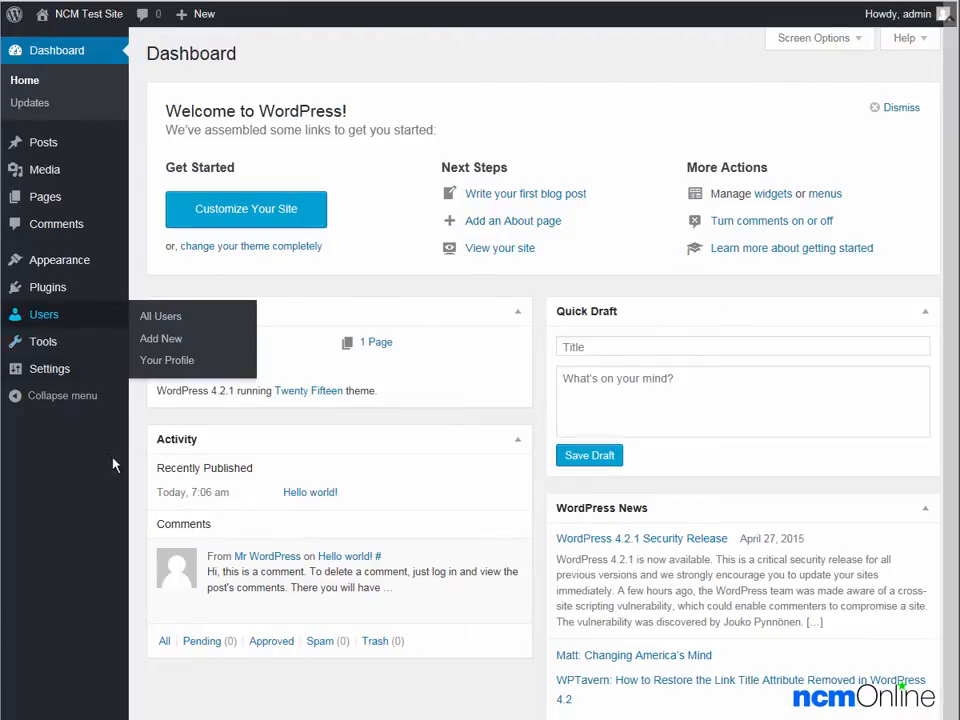
{"action": "mouse_move", "coordinate": [143, 491]}
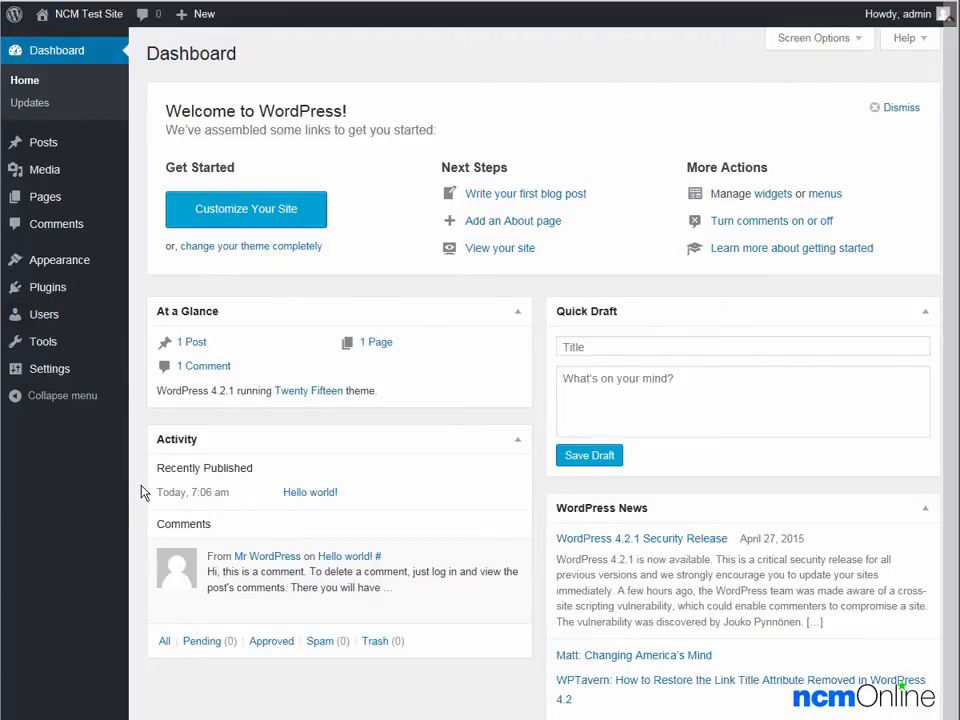
{"action": "mouse_move", "coordinate": [405, 45]}
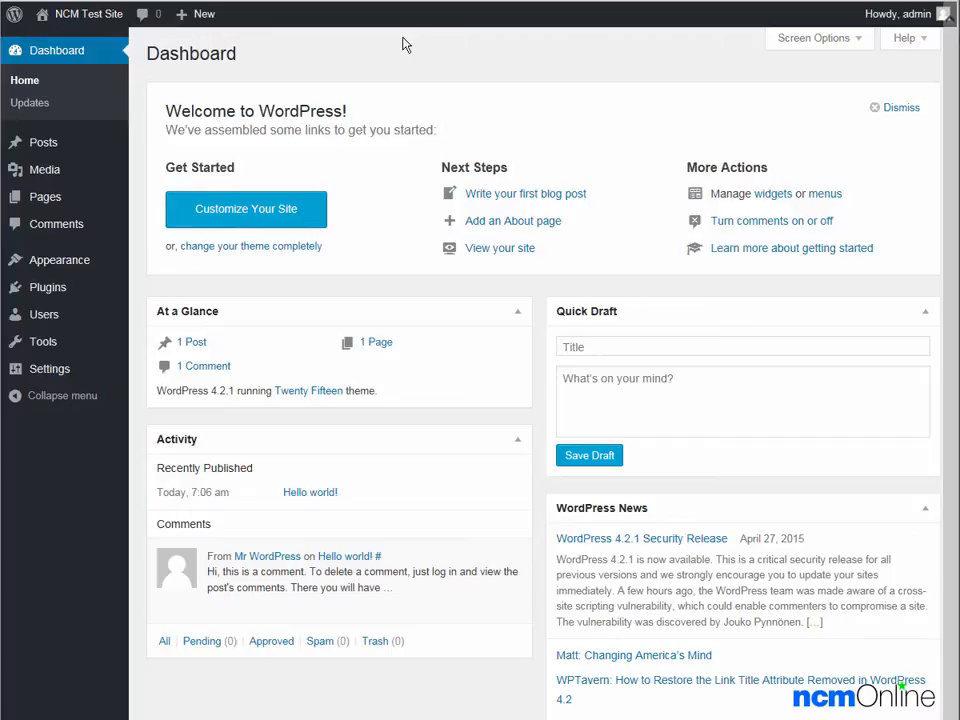
{"action": "mouse_move", "coordinate": [188, 35]}
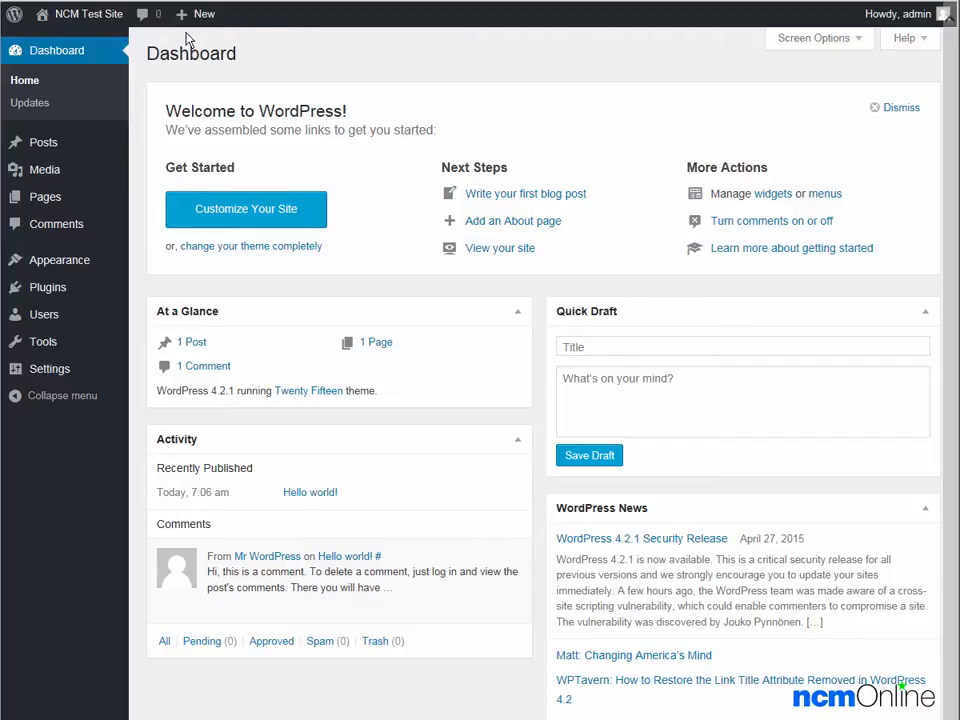
Start a new blog post from the admin bar's New menu and click into the empty editor
{"action": "left_click", "coordinate": [203, 14]}
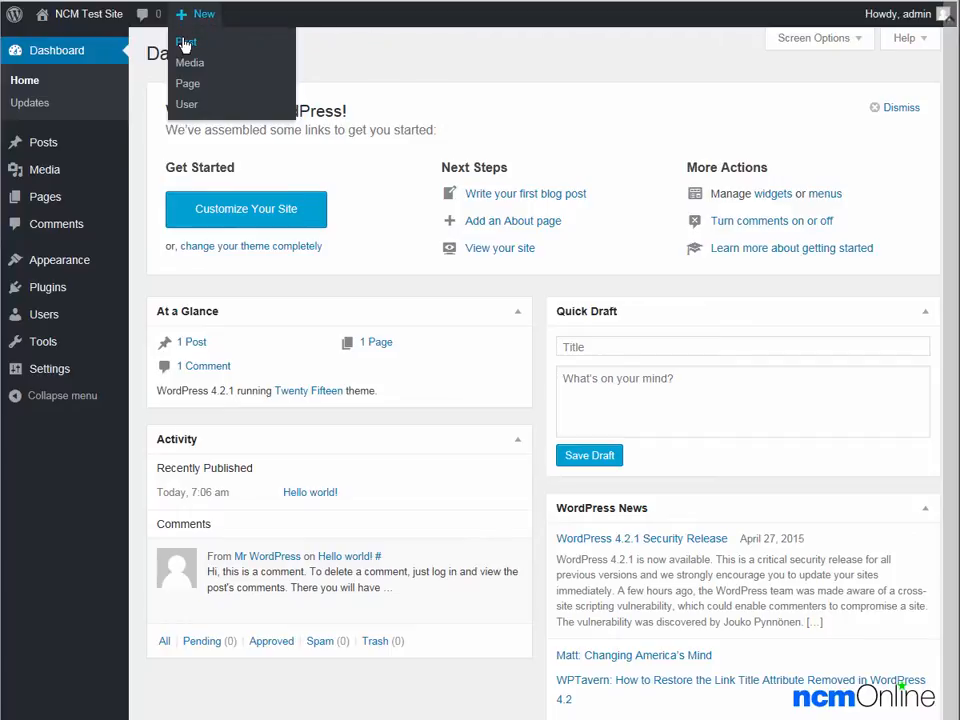
{"action": "left_click", "coordinate": [185, 42]}
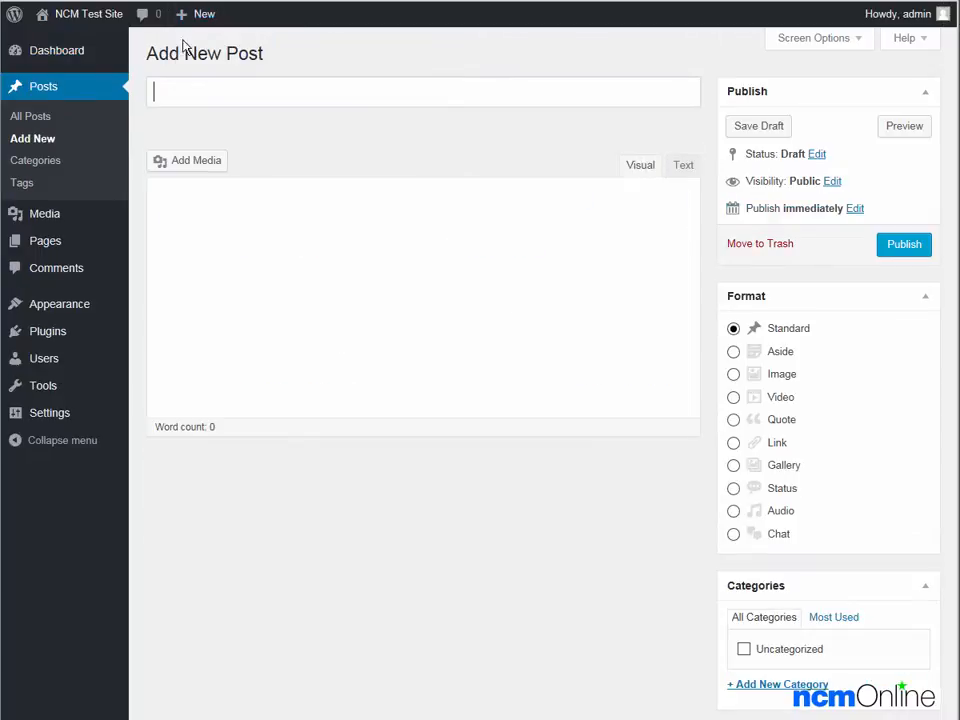
{"action": "left_click", "coordinate": [423, 91]}
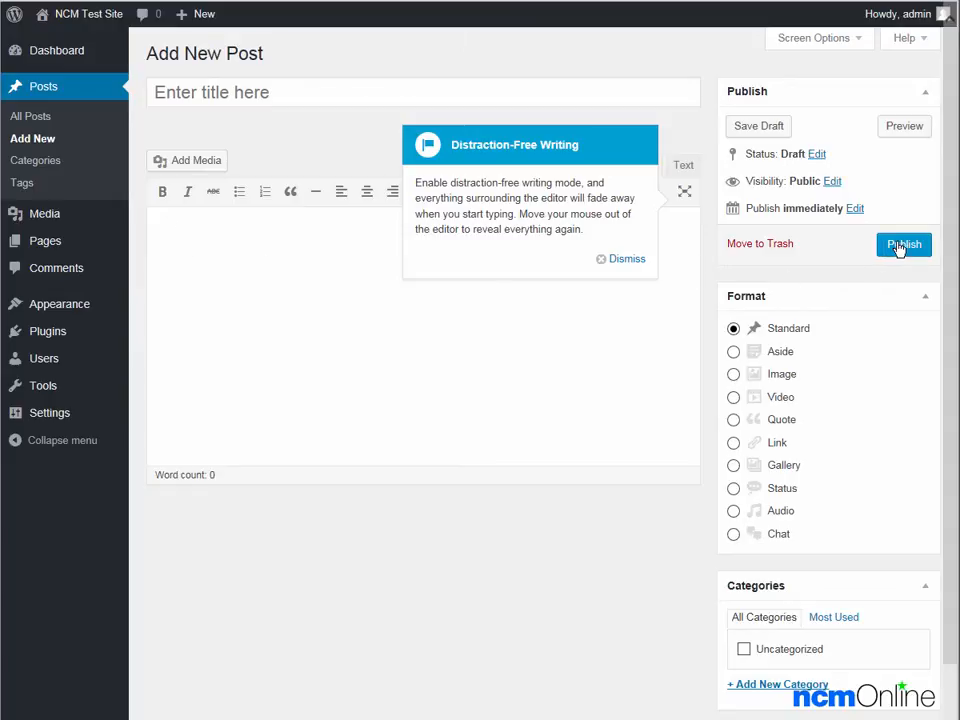
{"action": "mouse_move", "coordinate": [350, 60]}
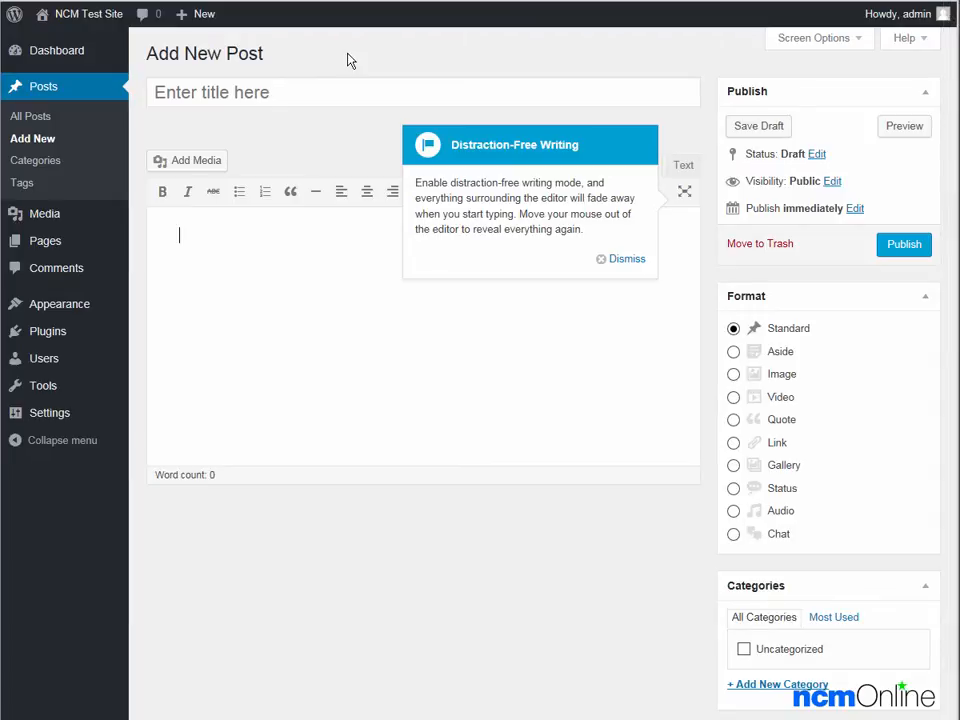
{"action": "mouse_move", "coordinate": [88, 14]}
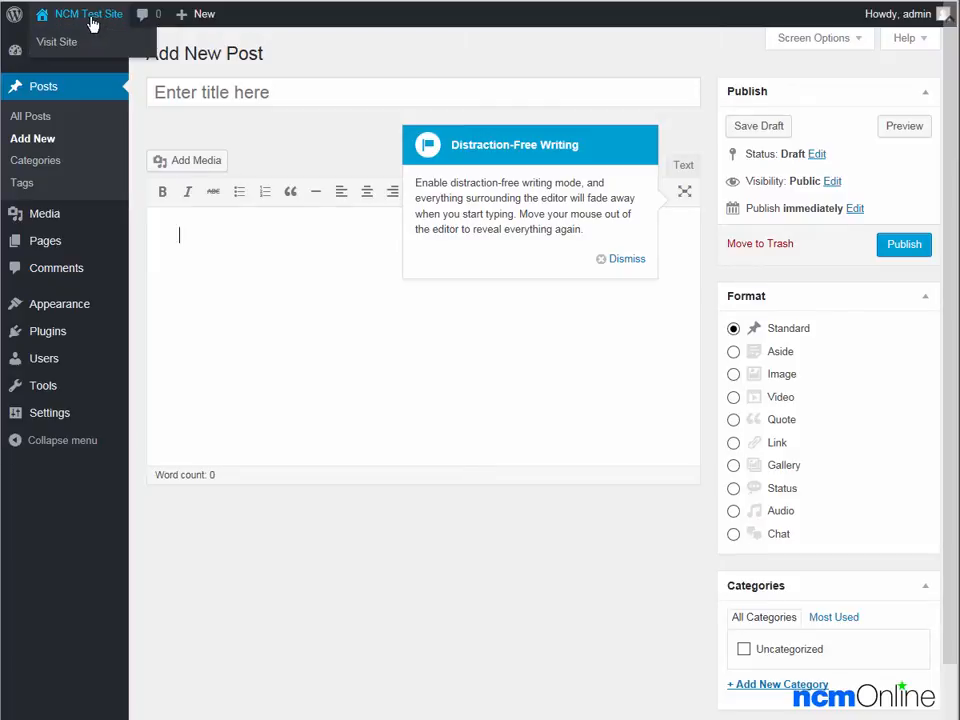
{"action": "mouse_move", "coordinate": [56, 41]}
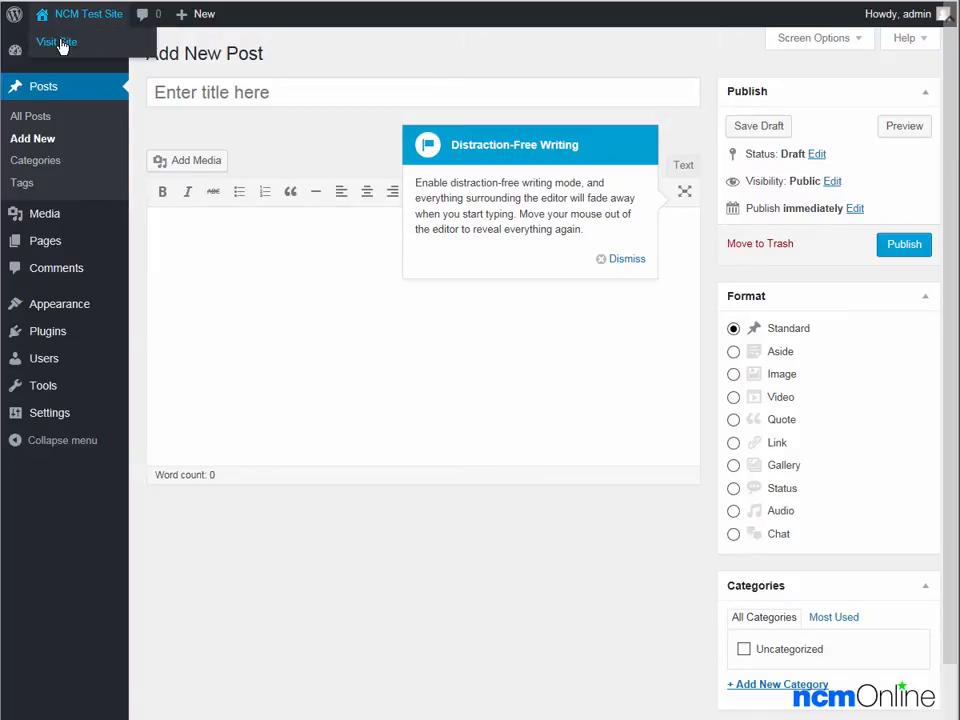
Visit the live NCM Test Site front page from the admin bar's site-name menu
{"action": "left_click", "coordinate": [56, 41]}
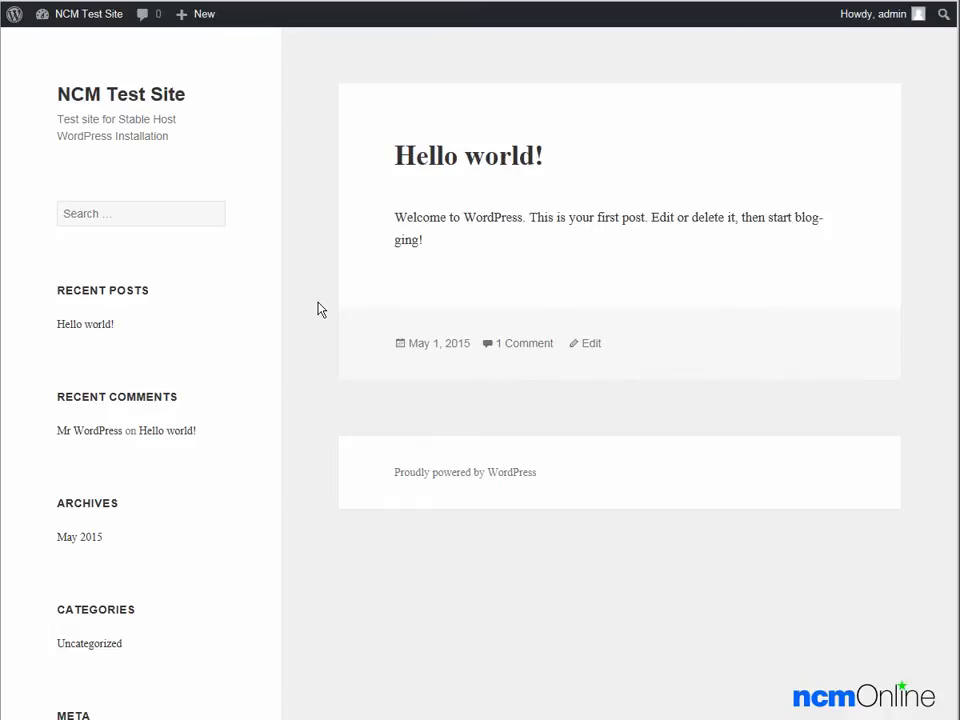
{"action": "mouse_move", "coordinate": [448, 167]}
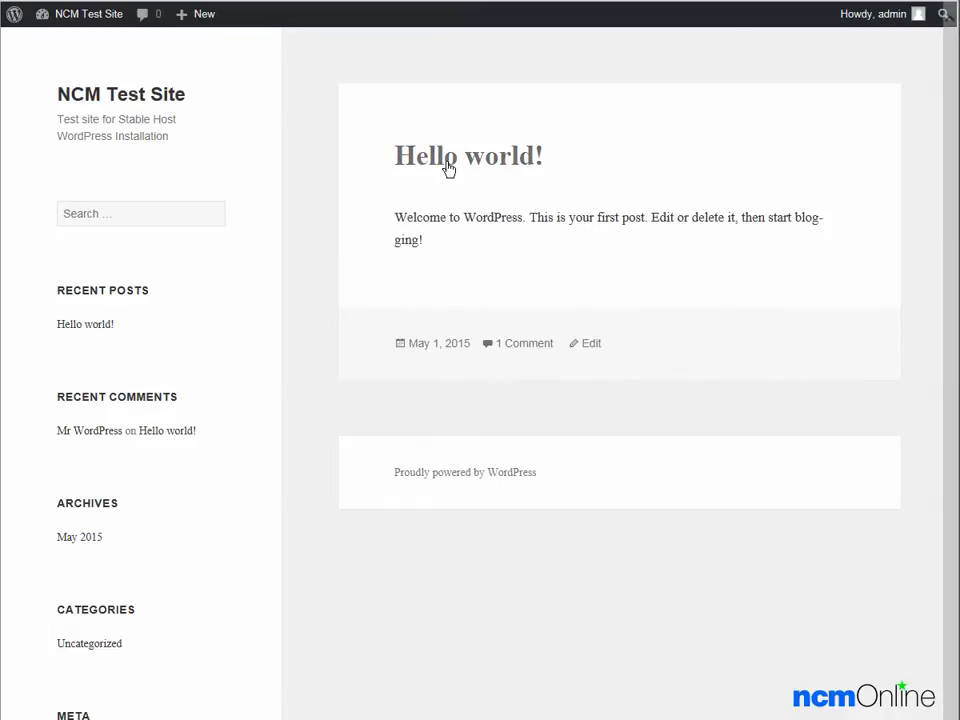